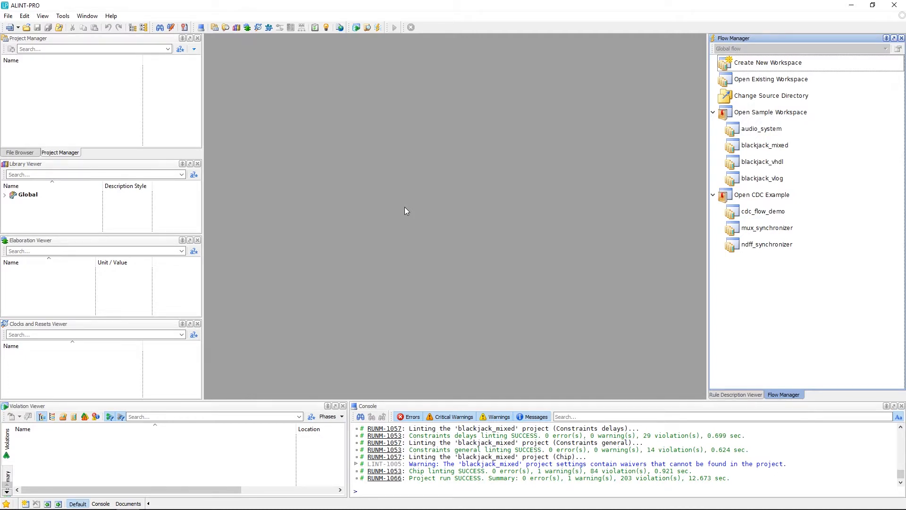
{"action": "mouse_move", "coordinate": [411, 210]}
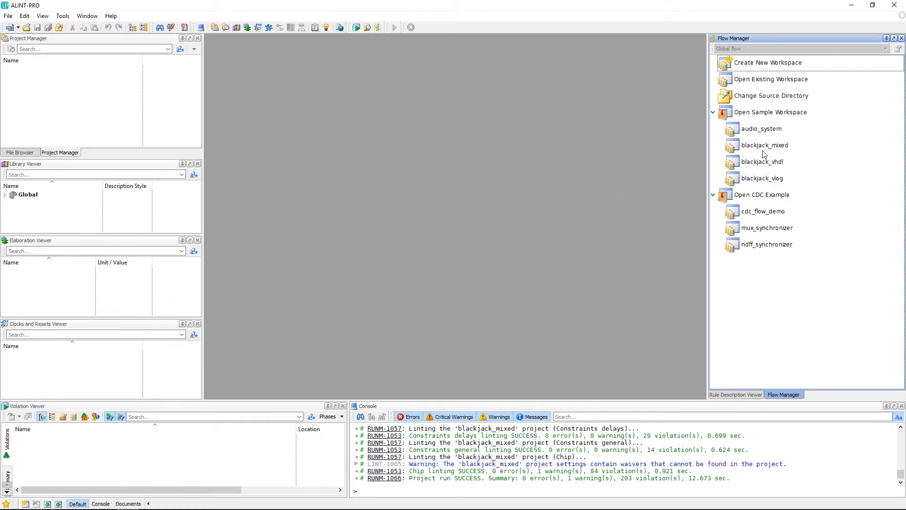
Load the blackjack_mixed sample workspace from Flow Manager's Open Sample Workspace list.
{"action": "left_click", "coordinate": [765, 145]}
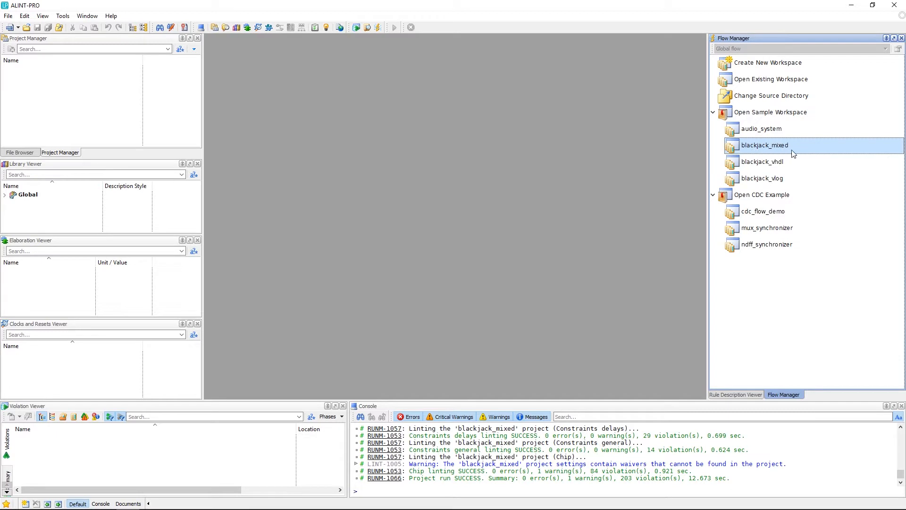
{"action": "double_click", "coordinate": [764, 145]}
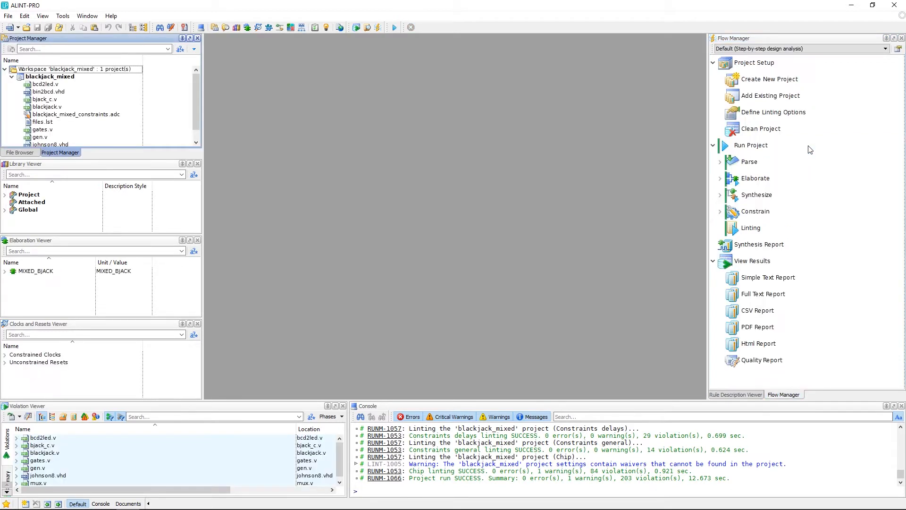
{"action": "mouse_move", "coordinate": [747, 149]}
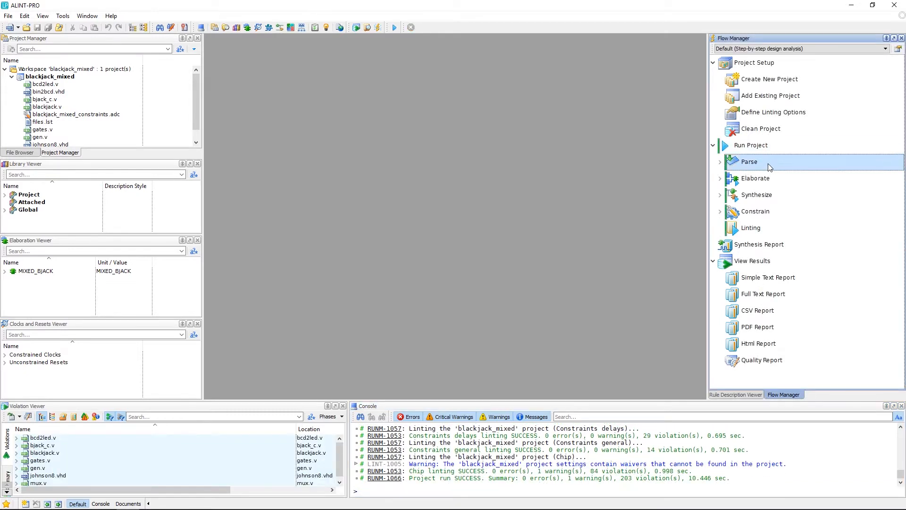
{"action": "mouse_move", "coordinate": [755, 178]}
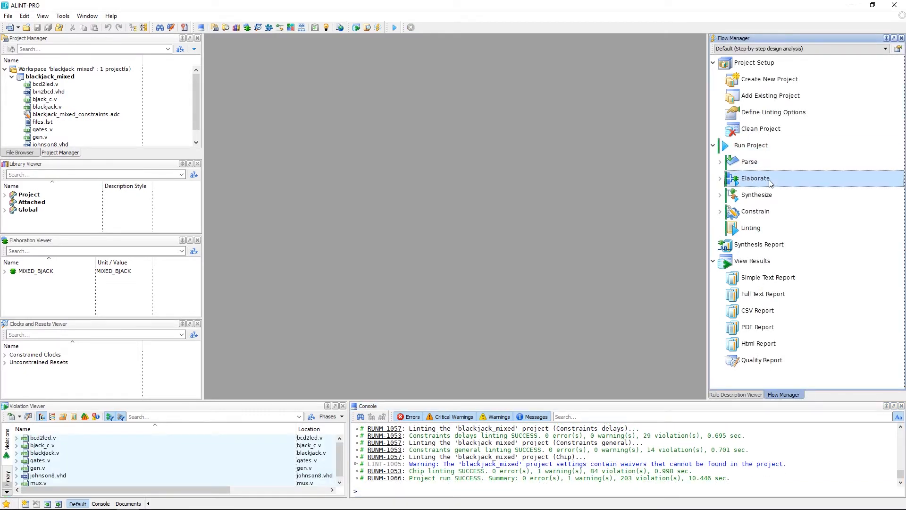
{"action": "mouse_move", "coordinate": [757, 195]}
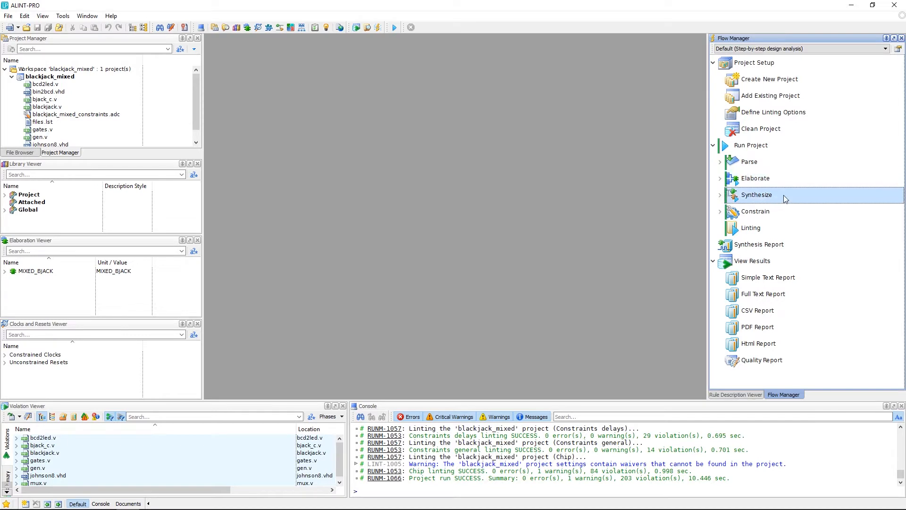
{"action": "mouse_move", "coordinate": [755, 211]}
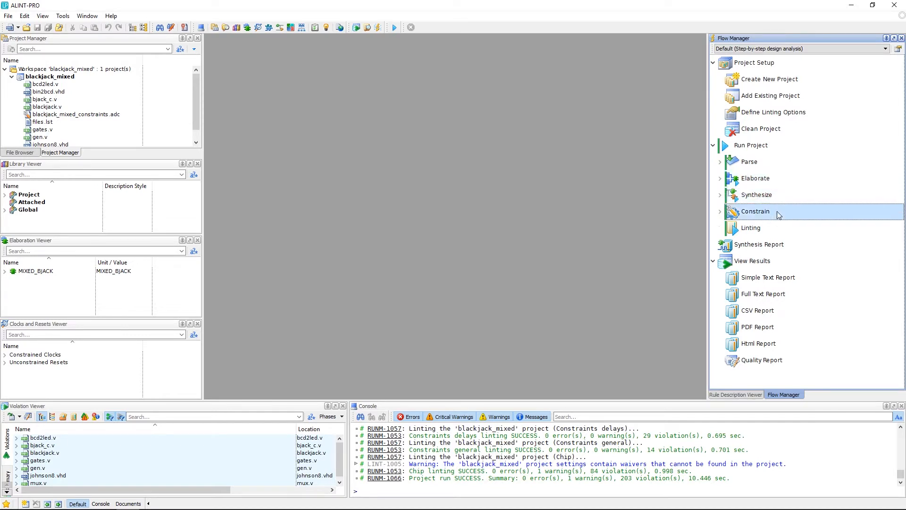
{"action": "mouse_move", "coordinate": [768, 227]}
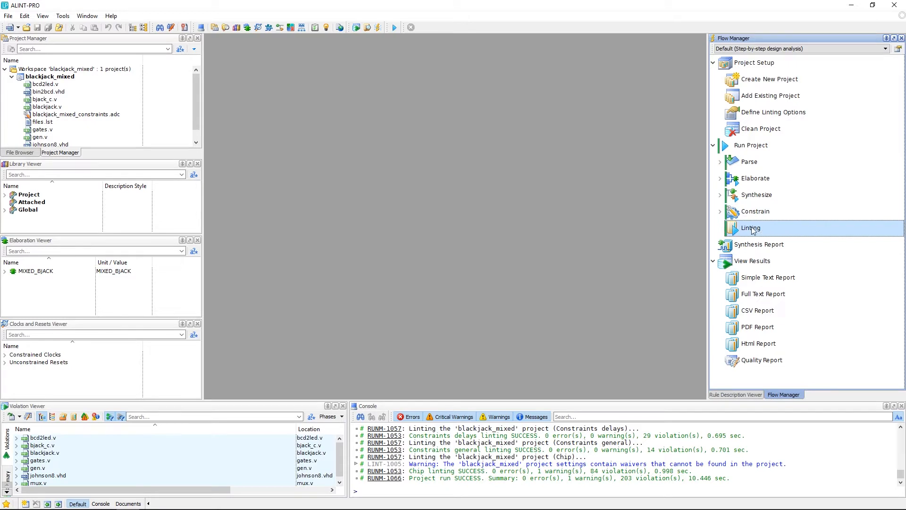
{"action": "mouse_move", "coordinate": [719, 178]}
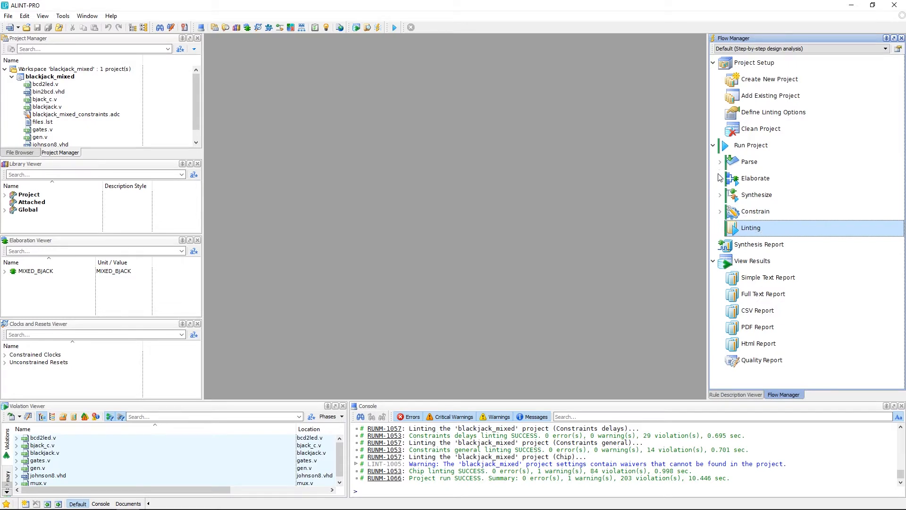
{"action": "mouse_move", "coordinate": [677, 226]}
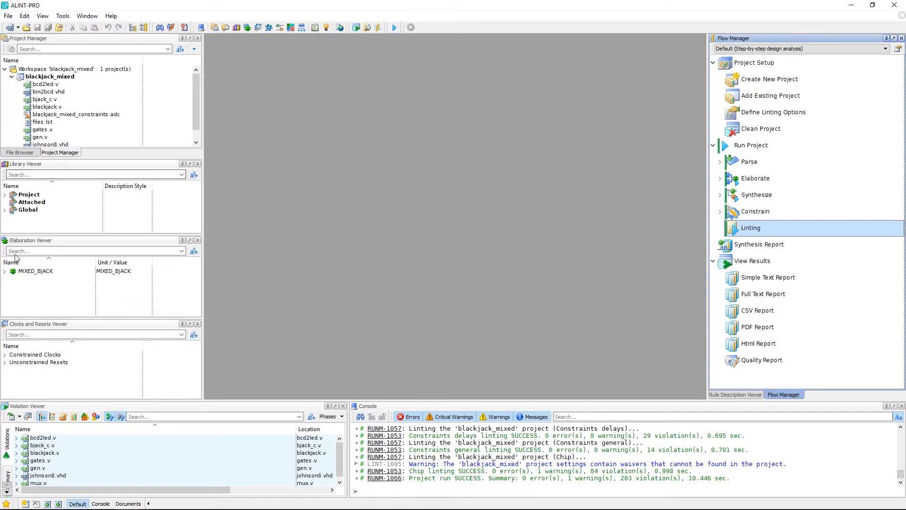
Expand the MIXED_BJACK hierarchy and the Constrained Clocks list, then select the Parse step.
{"action": "left_click", "coordinate": [5, 270]}
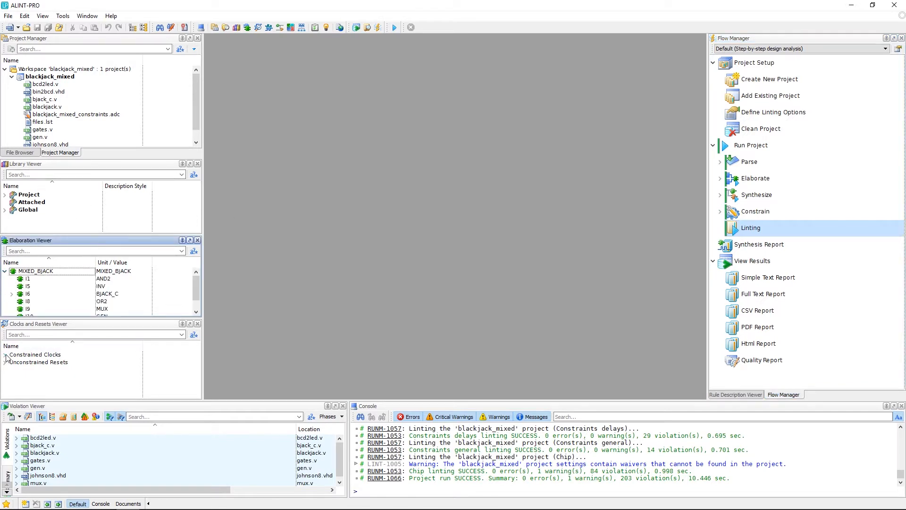
{"action": "left_click", "coordinate": [5, 355]}
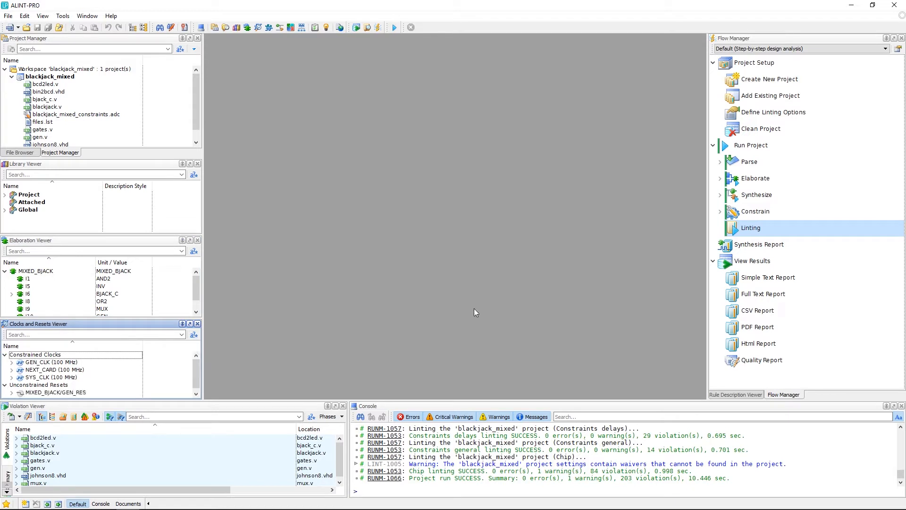
{"action": "mouse_move", "coordinate": [494, 307]}
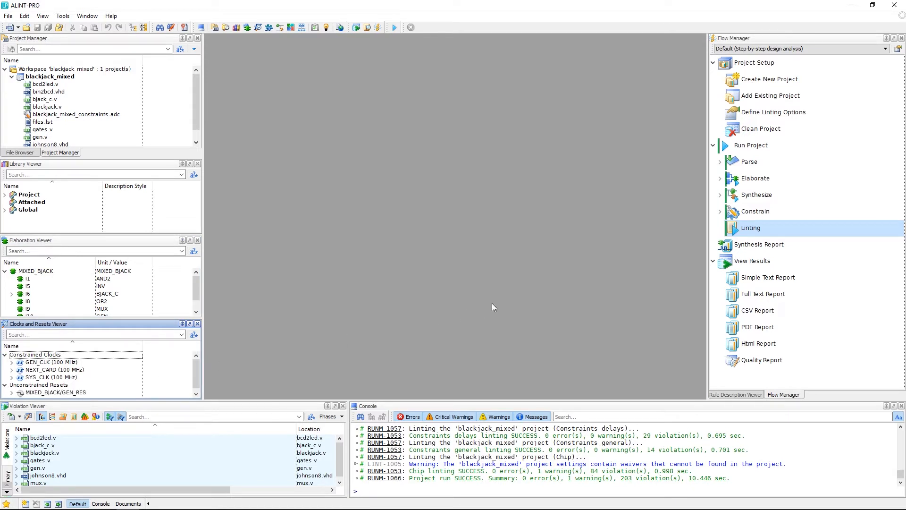
{"action": "mouse_move", "coordinate": [716, 218]}
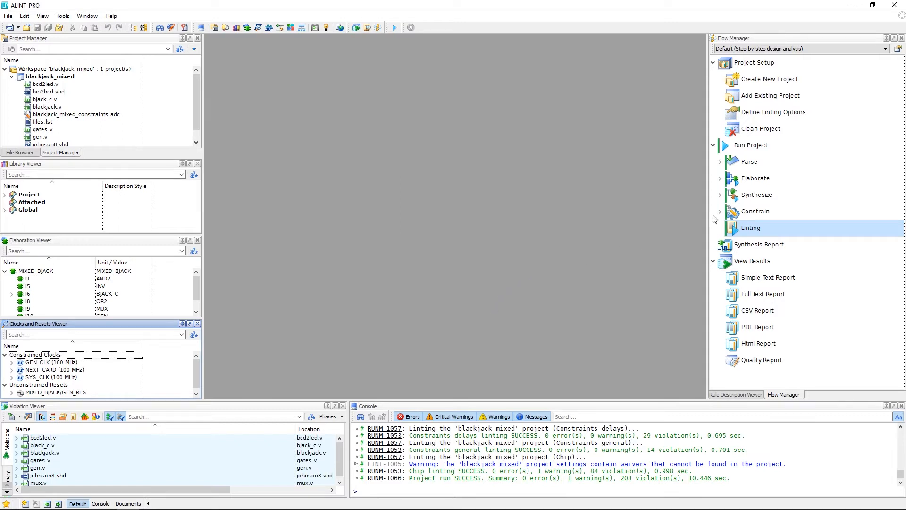
{"action": "mouse_move", "coordinate": [782, 166]}
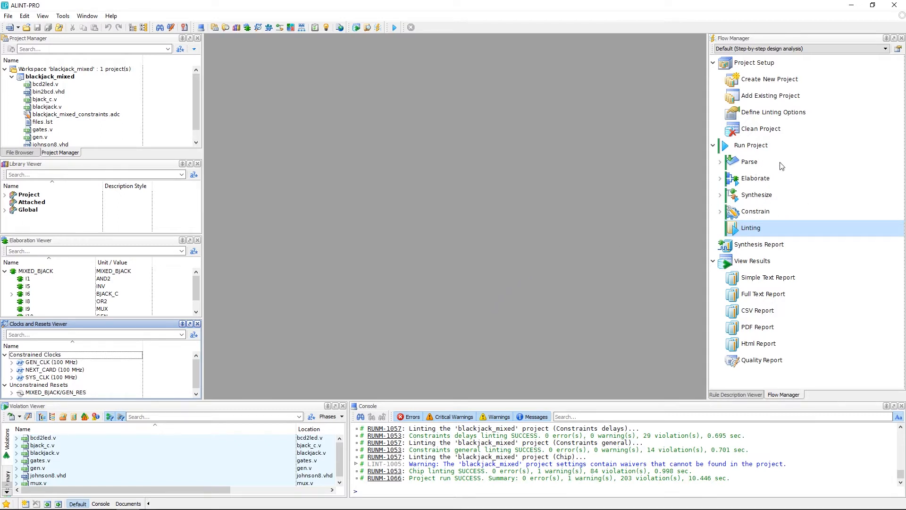
{"action": "left_click", "coordinate": [774, 161]}
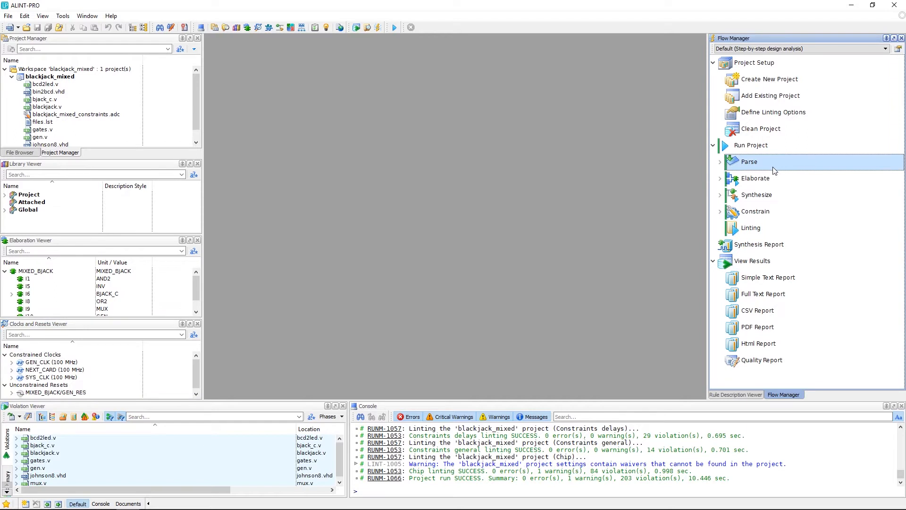
{"action": "mouse_move", "coordinate": [772, 169]}
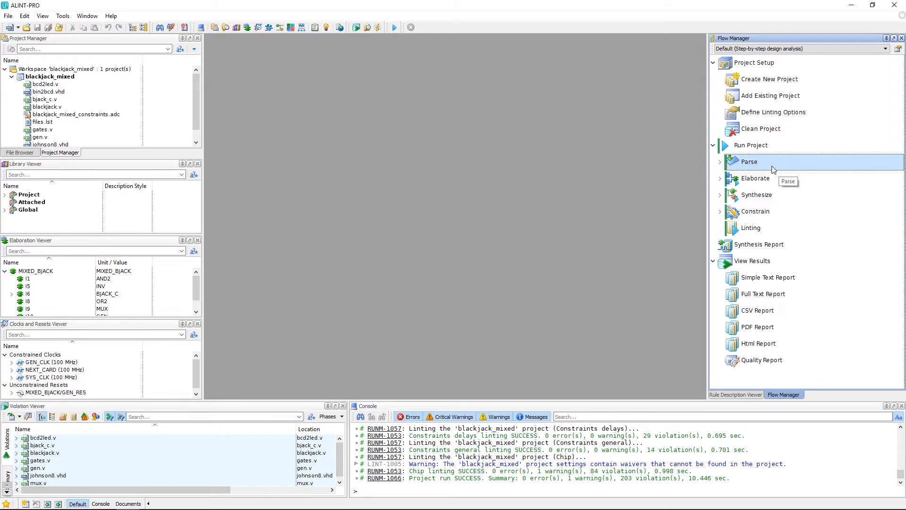
{"action": "mouse_move", "coordinate": [472, 173]}
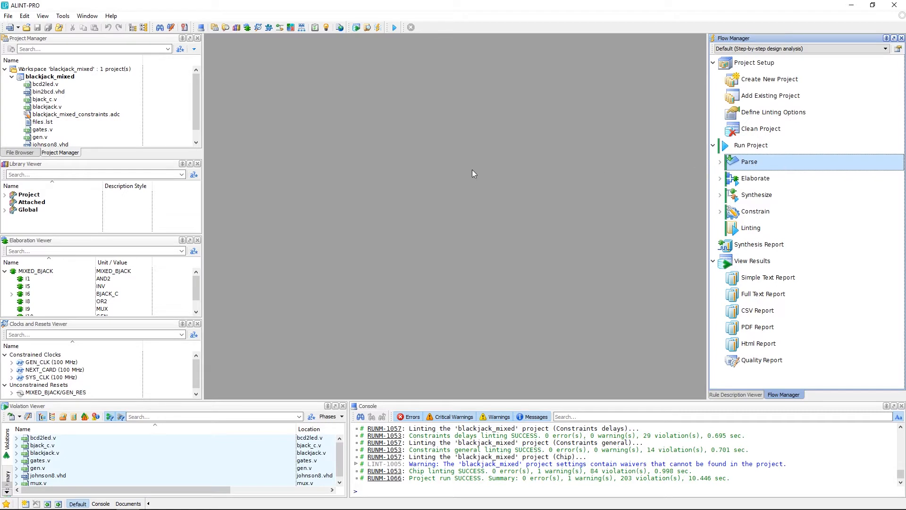
{"action": "mouse_move", "coordinate": [62, 15]}
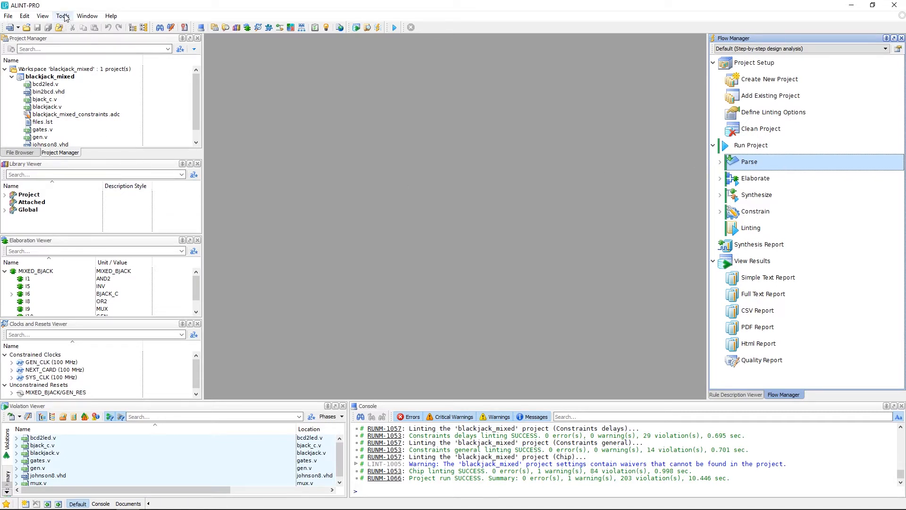
Open Tools > Preferences and bring up the blackjack_mixed project's context actions.
{"action": "left_click", "coordinate": [61, 16]}
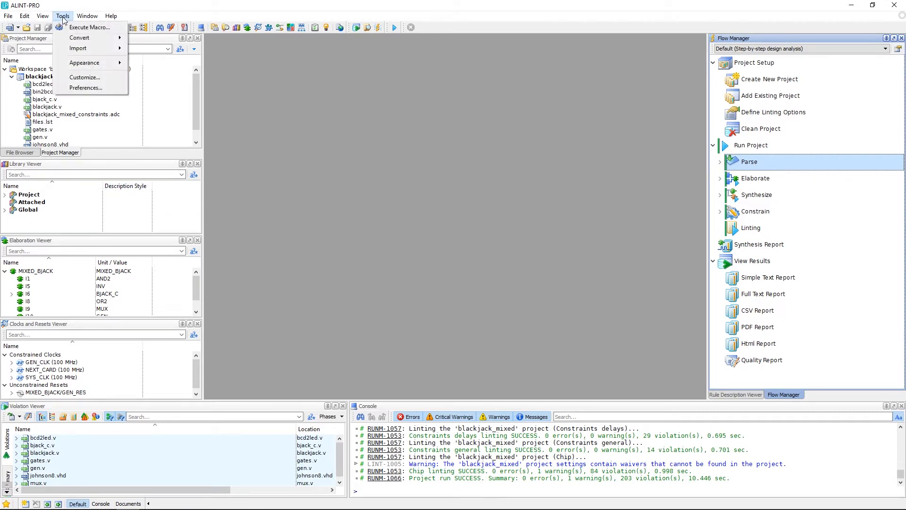
{"action": "mouse_move", "coordinate": [85, 87]}
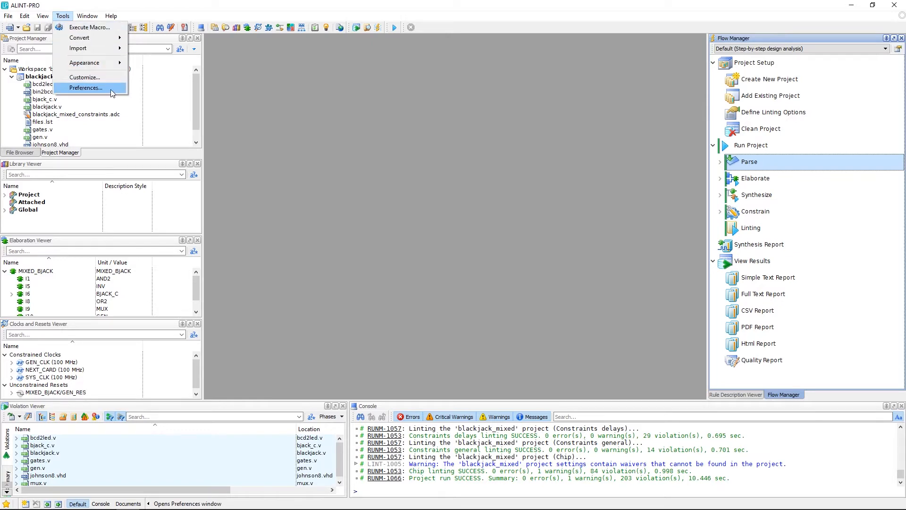
{"action": "left_click", "coordinate": [85, 88]}
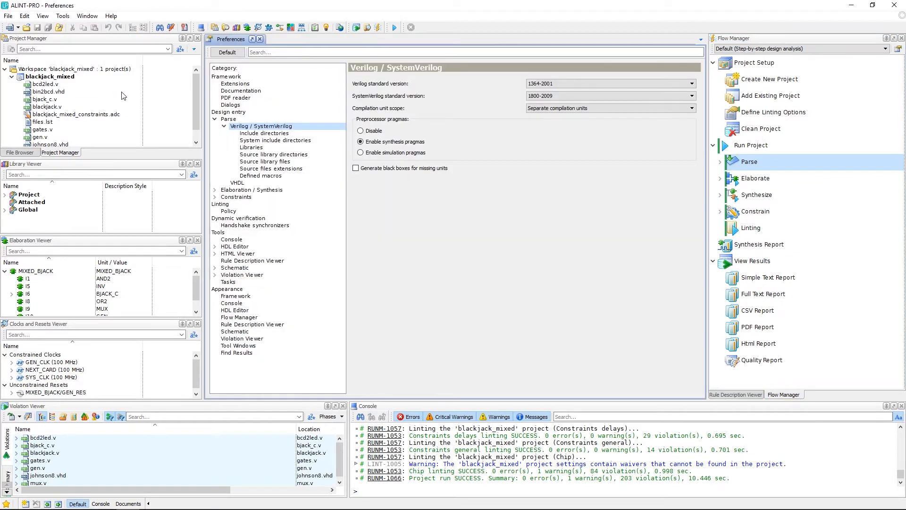
{"action": "left_click", "coordinate": [54, 76]}
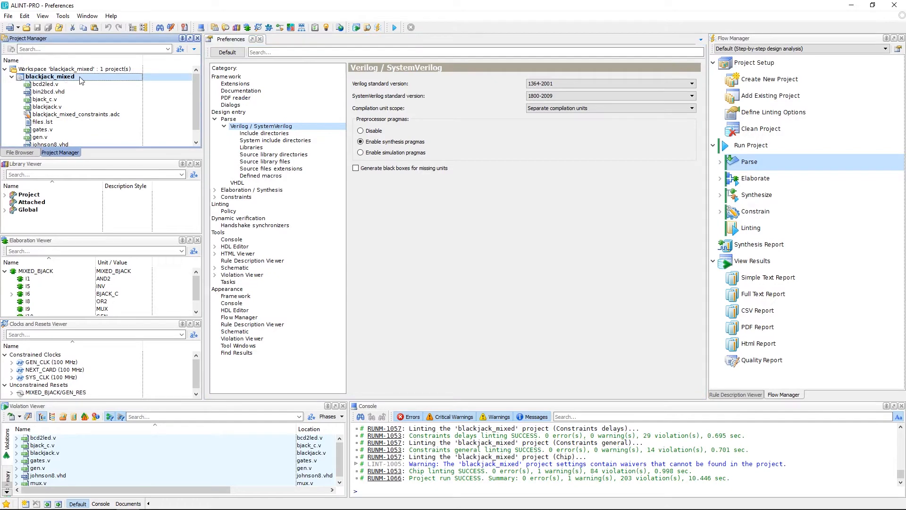
{"action": "right_click", "coordinate": [52, 76]}
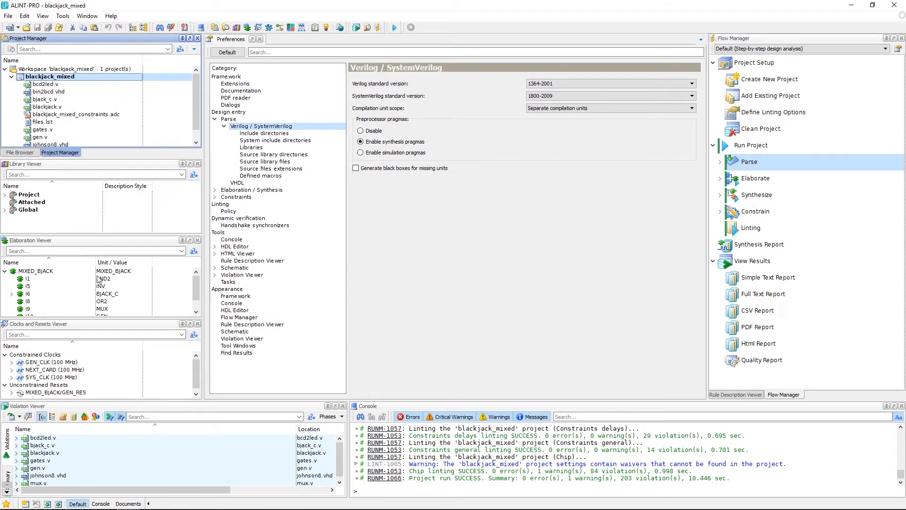
Open the blackjack_mixed project settings and expand the Parse category.
{"action": "left_click", "coordinate": [228, 112]}
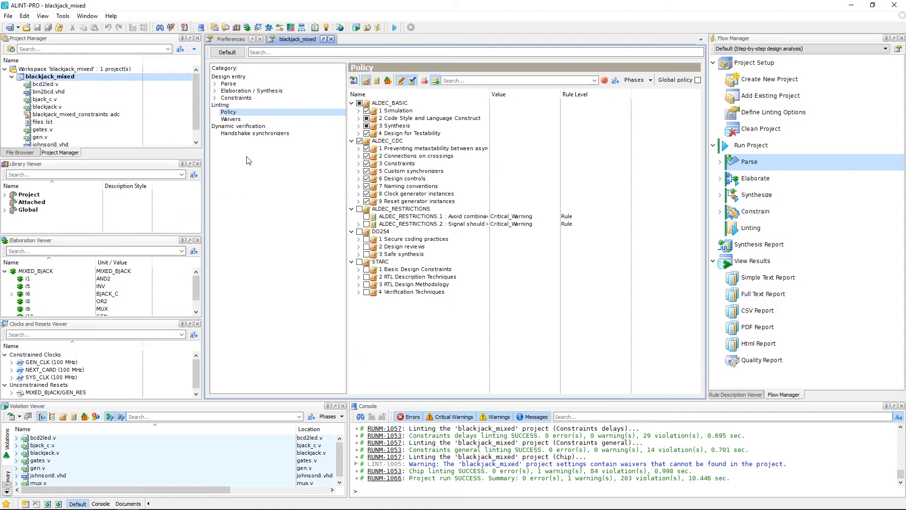
{"action": "left_click", "coordinate": [228, 83]}
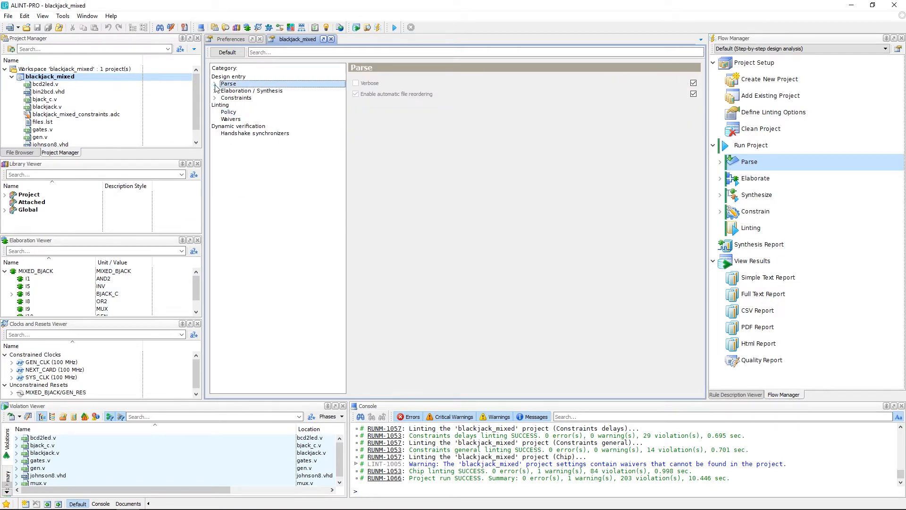
{"action": "left_click", "coordinate": [215, 83]}
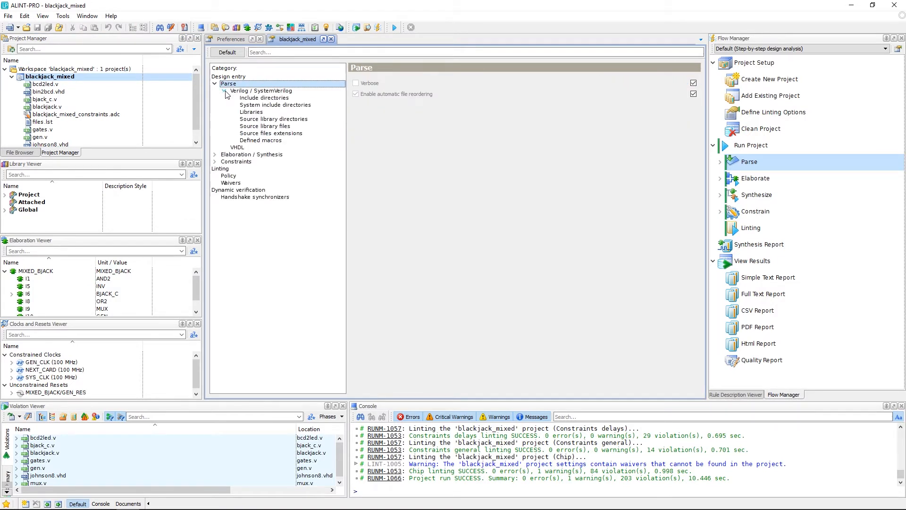
{"action": "mouse_move", "coordinate": [261, 93]}
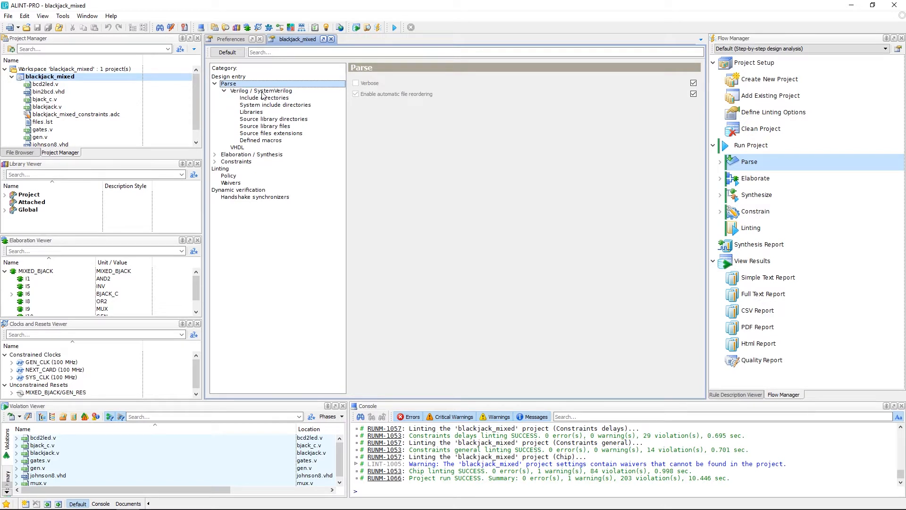
{"action": "left_click", "coordinate": [261, 91]}
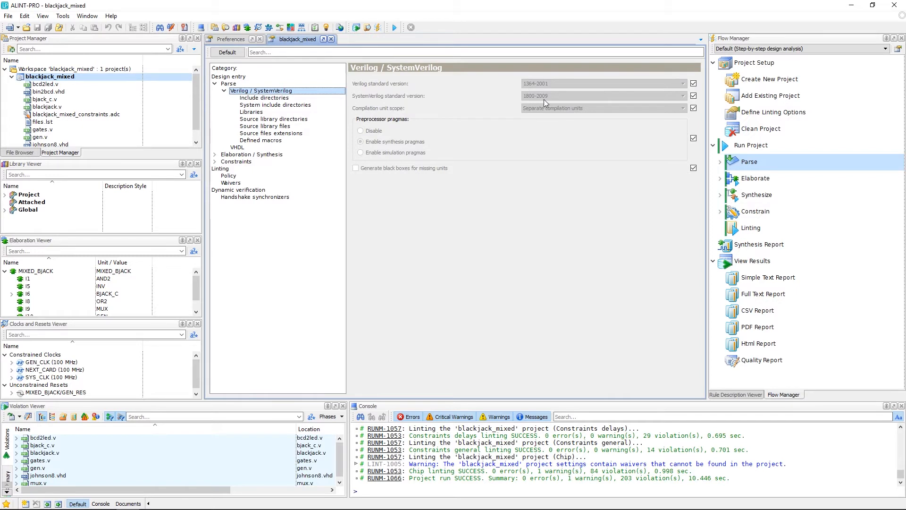
{"action": "mouse_move", "coordinate": [384, 91]}
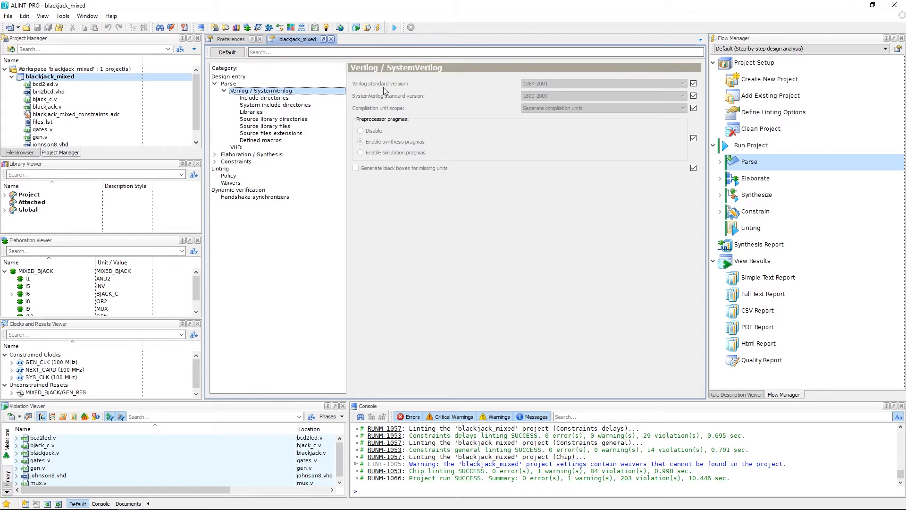
{"action": "mouse_move", "coordinate": [260, 135]}
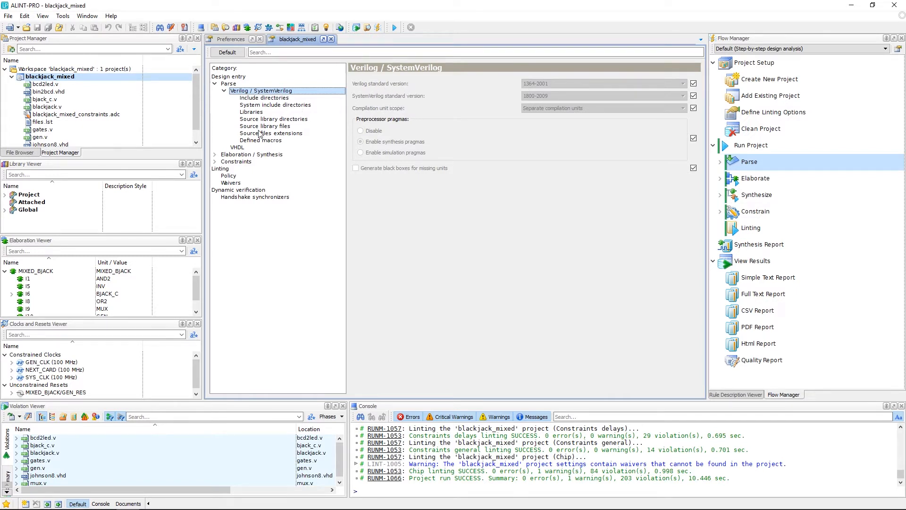
{"action": "mouse_move", "coordinate": [272, 101]}
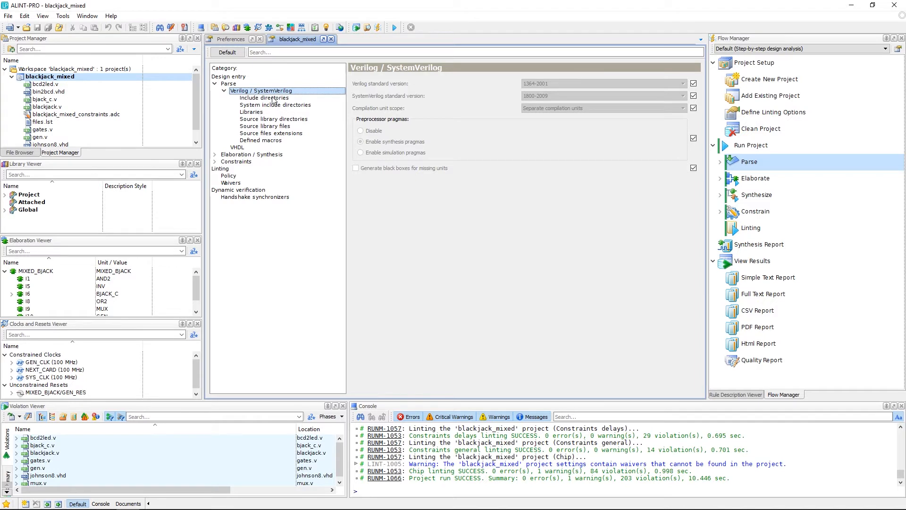
Browse the Include directories, Libraries, Defined macros and VHDL parse settings.
{"action": "left_click", "coordinate": [263, 97]}
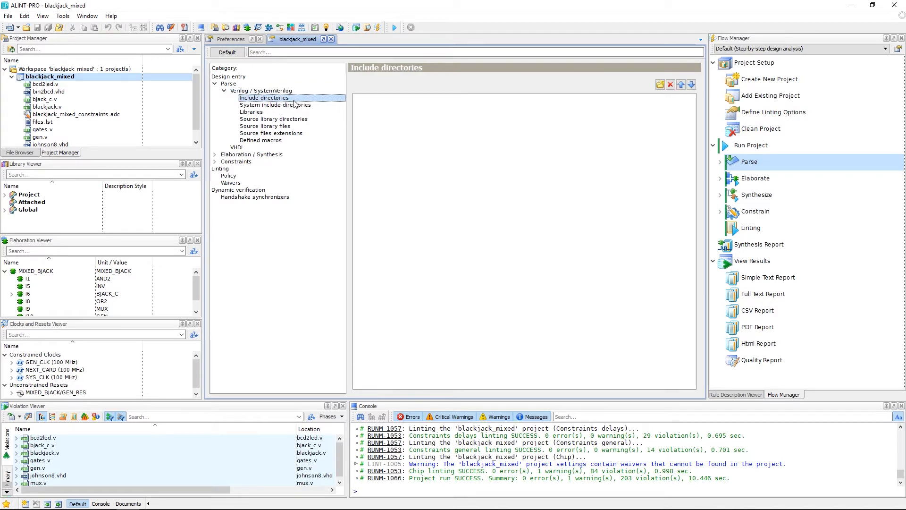
{"action": "left_click", "coordinate": [251, 111]}
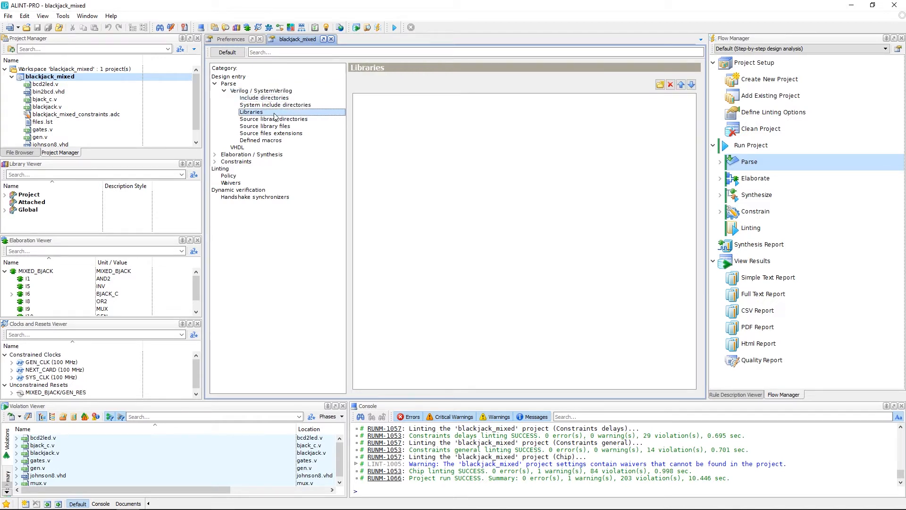
{"action": "left_click", "coordinate": [260, 140]}
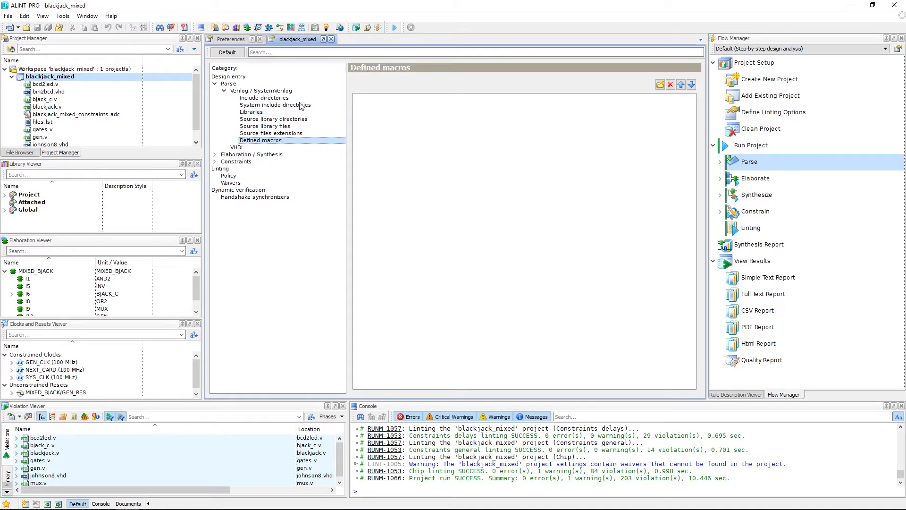
{"action": "mouse_move", "coordinate": [283, 144]}
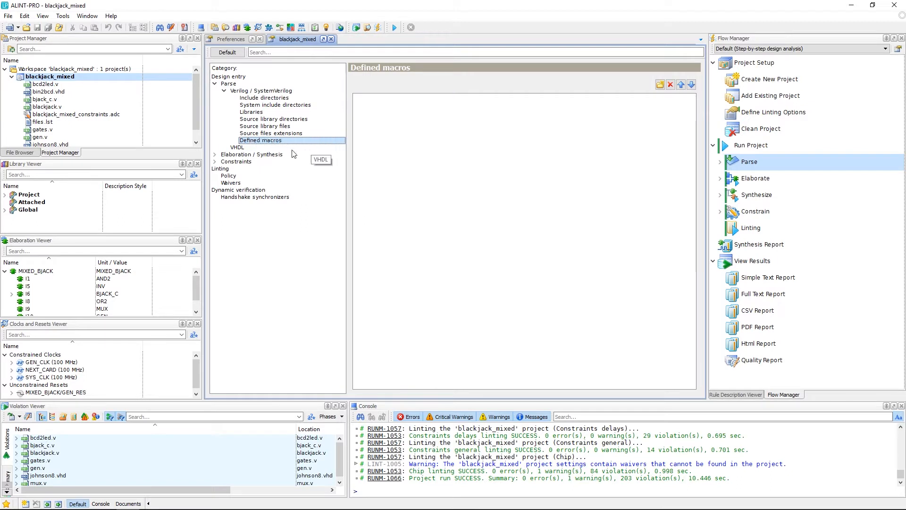
{"action": "left_click", "coordinate": [237, 147]}
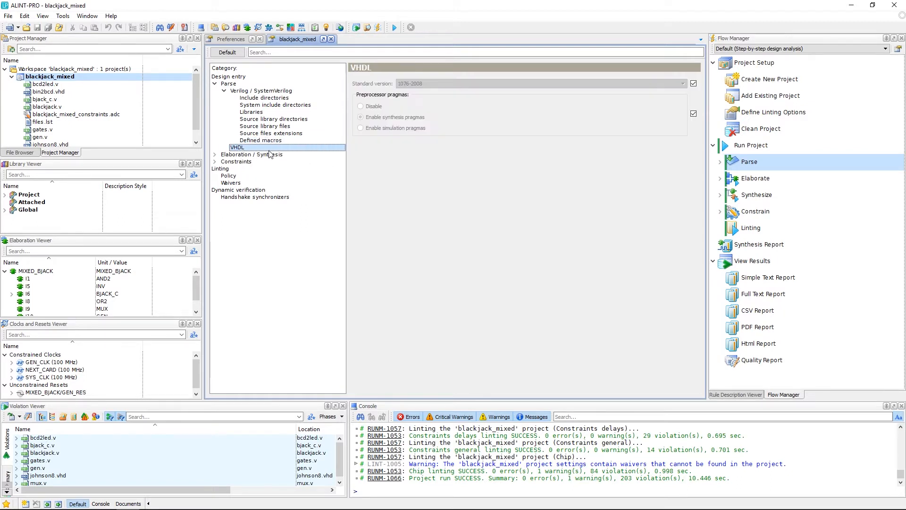
{"action": "mouse_move", "coordinate": [380, 91]}
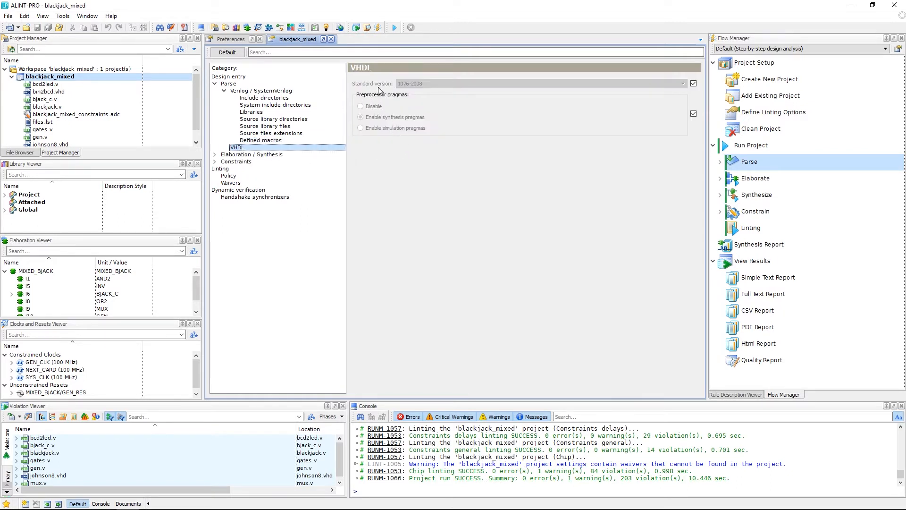
{"action": "mouse_move", "coordinate": [391, 93]}
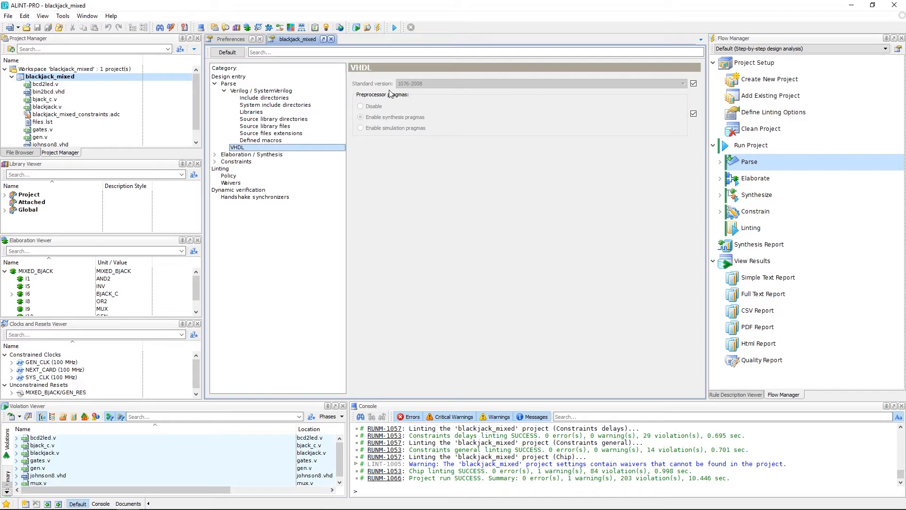
{"action": "mouse_move", "coordinate": [397, 135]}
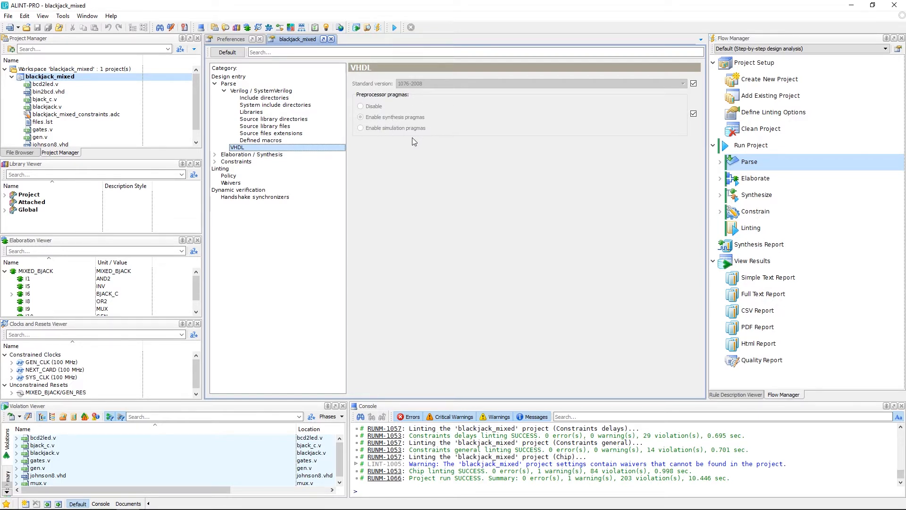
{"action": "mouse_move", "coordinate": [410, 142]}
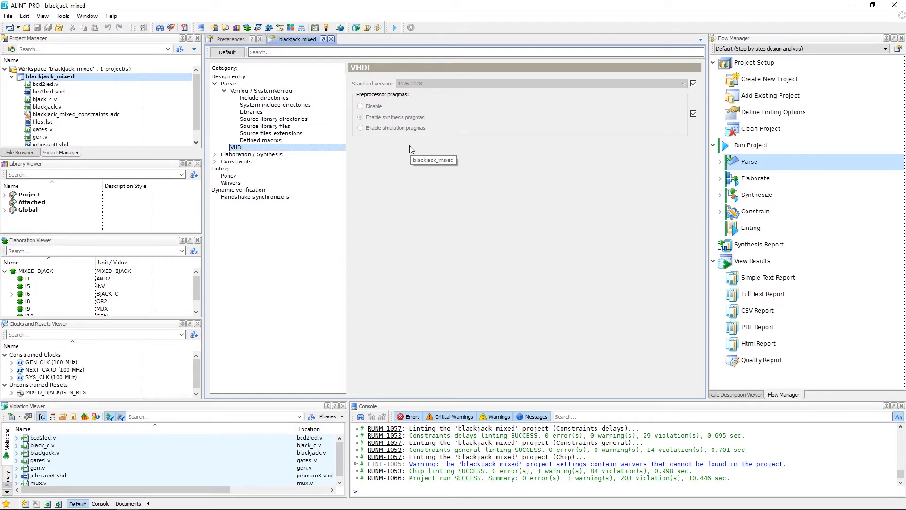
{"action": "mouse_move", "coordinate": [445, 134]}
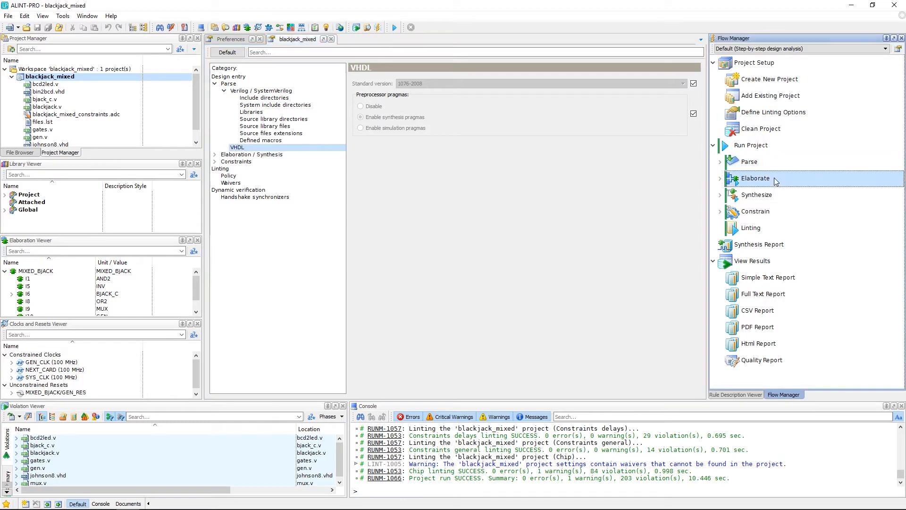
{"action": "mouse_move", "coordinate": [749, 187]}
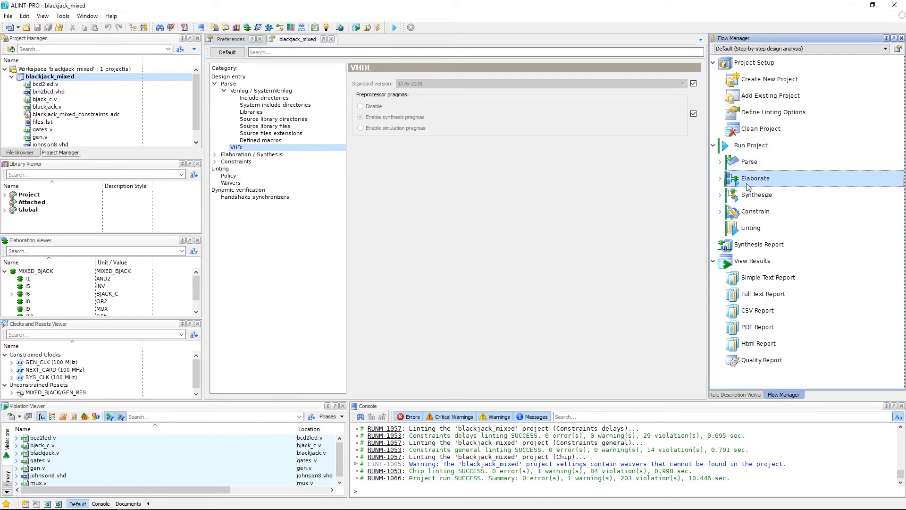
{"action": "mouse_move", "coordinate": [755, 190]}
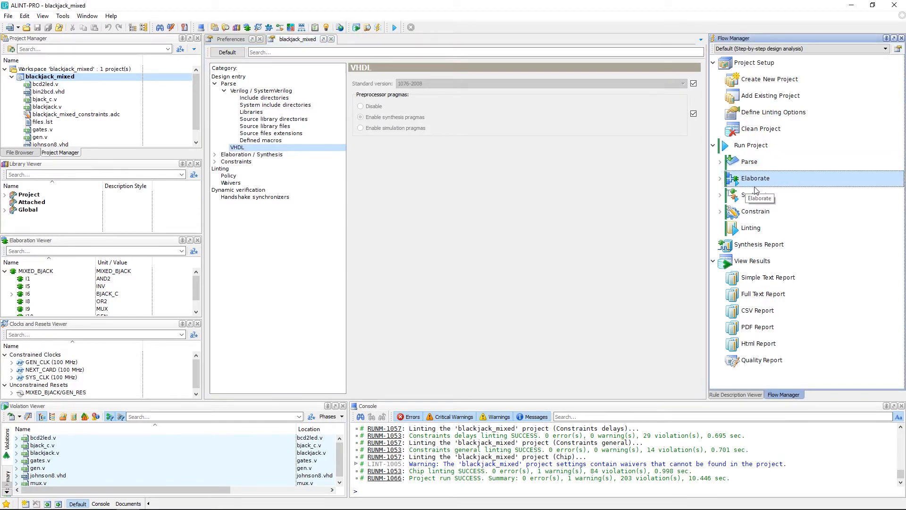
{"action": "mouse_move", "coordinate": [741, 190]}
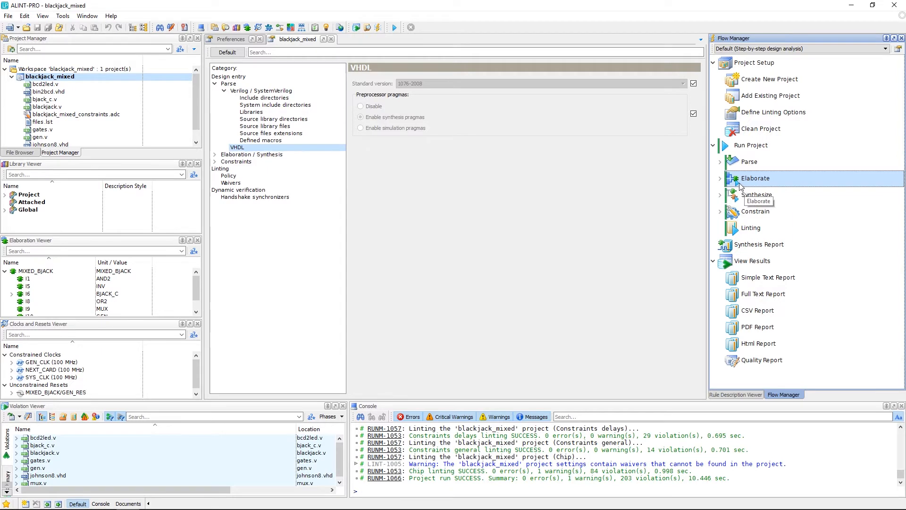
{"action": "mouse_move", "coordinate": [741, 187]}
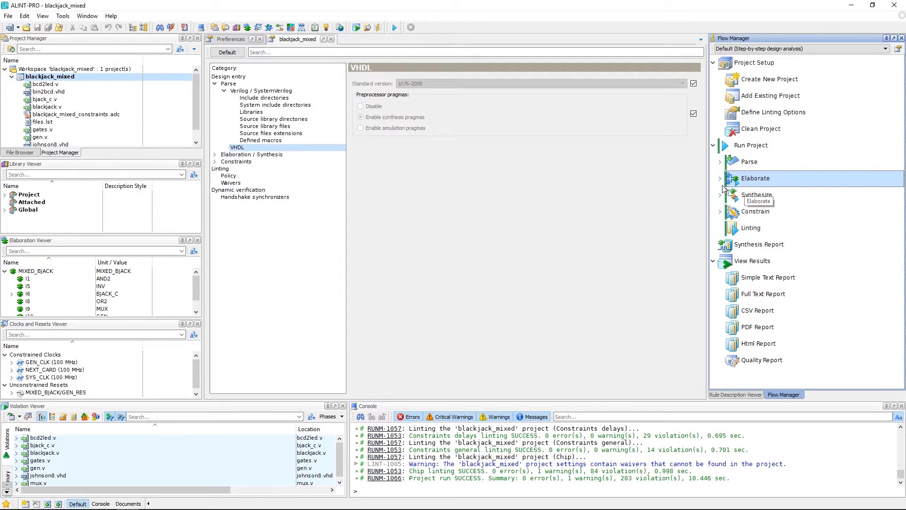
{"action": "mouse_move", "coordinate": [126, 241]}
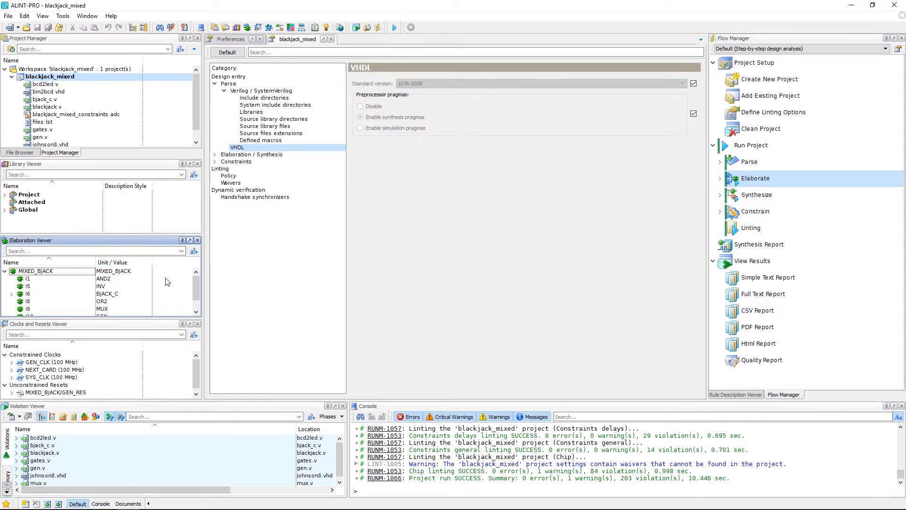
{"action": "scroll", "scroll_direction": "down", "scroll_amount": 3}
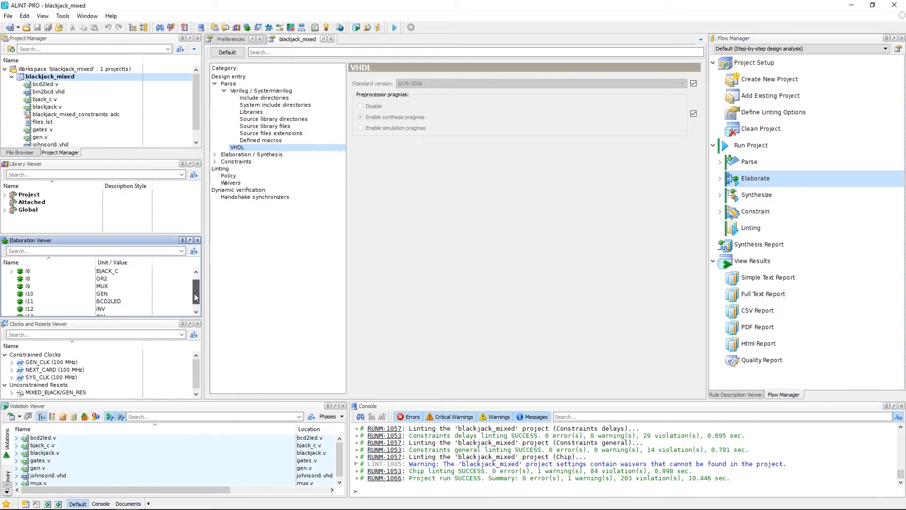
{"action": "scroll", "scroll_direction": "up", "scroll_amount": 3}
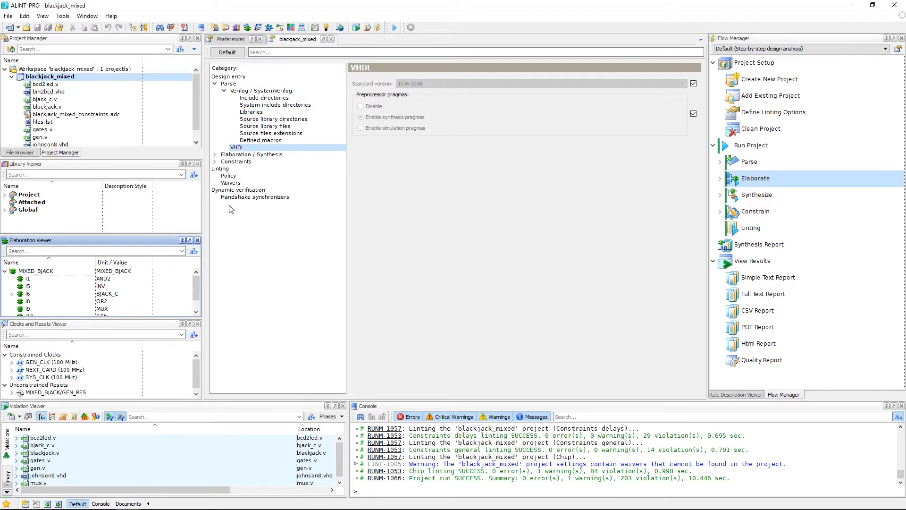
Expand Elaboration / Synthesis > General and view Generics, then the empty Top-level units list.
{"action": "left_click", "coordinate": [215, 154]}
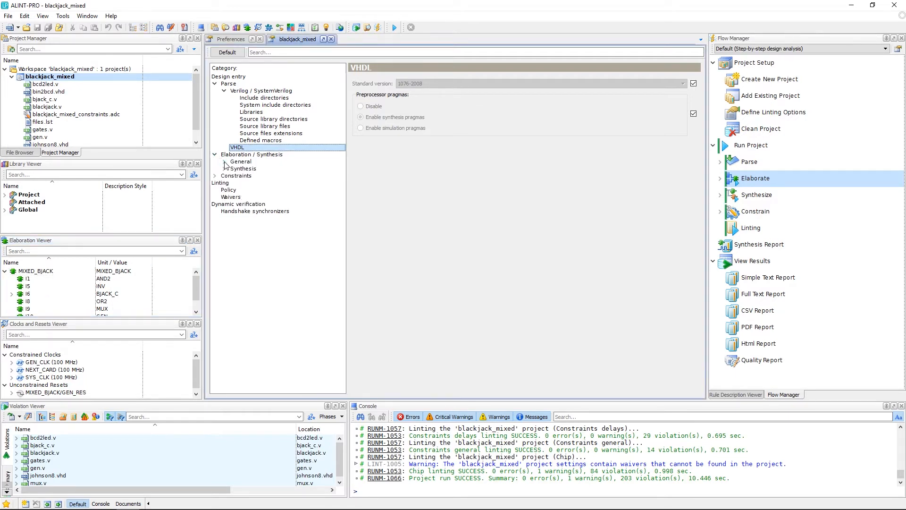
{"action": "left_click", "coordinate": [215, 161]}
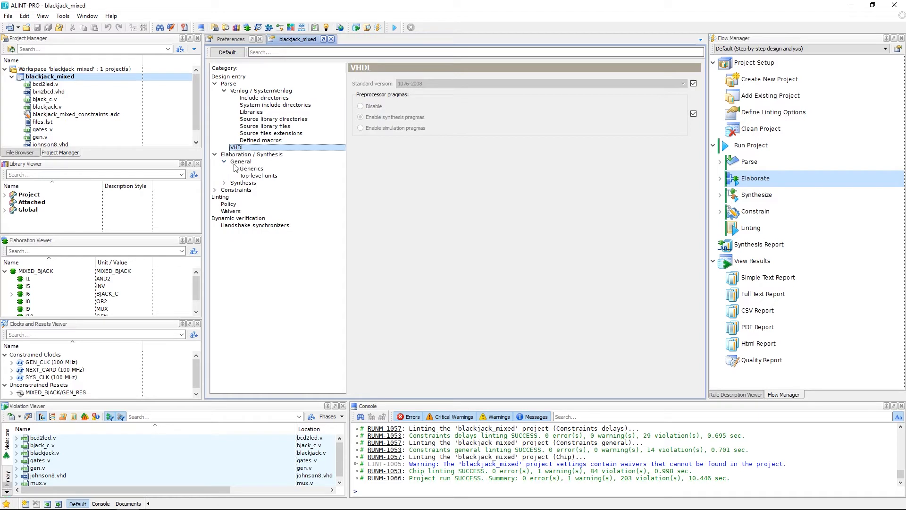
{"action": "left_click", "coordinate": [251, 168]}
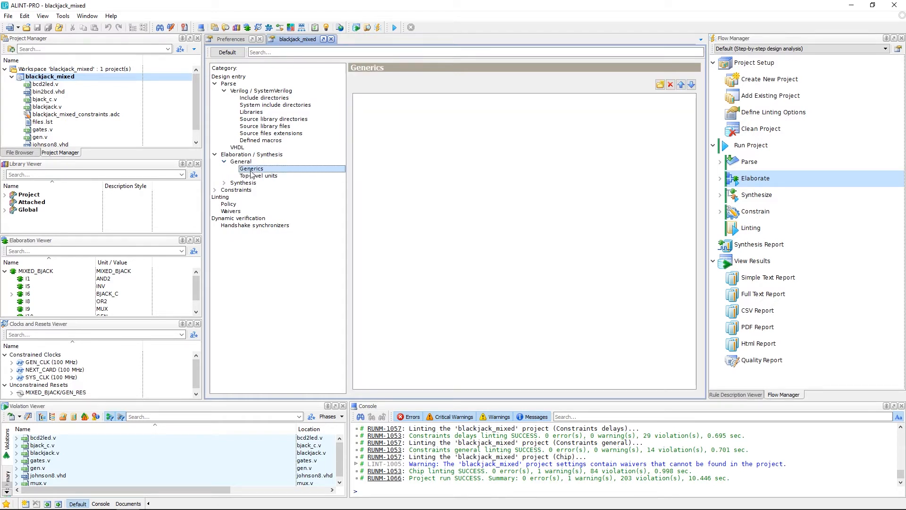
{"action": "left_click", "coordinate": [258, 176]}
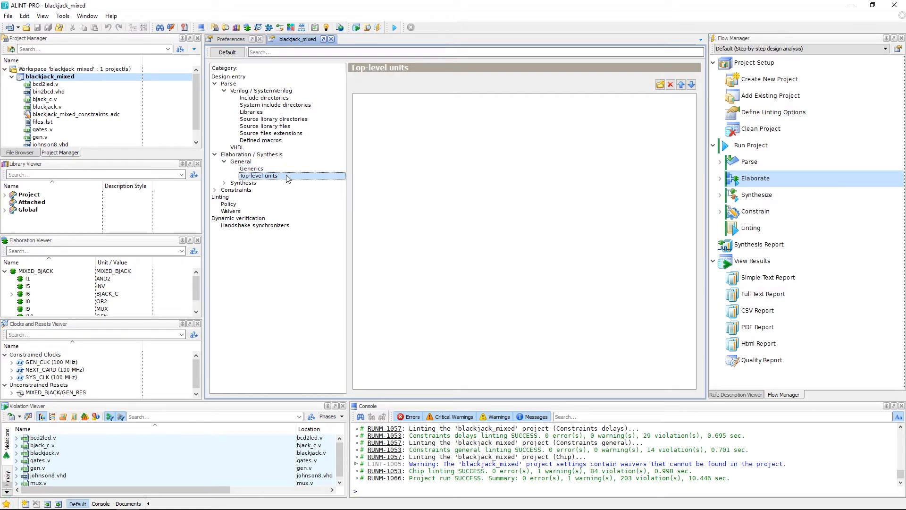
{"action": "mouse_move", "coordinate": [283, 175]}
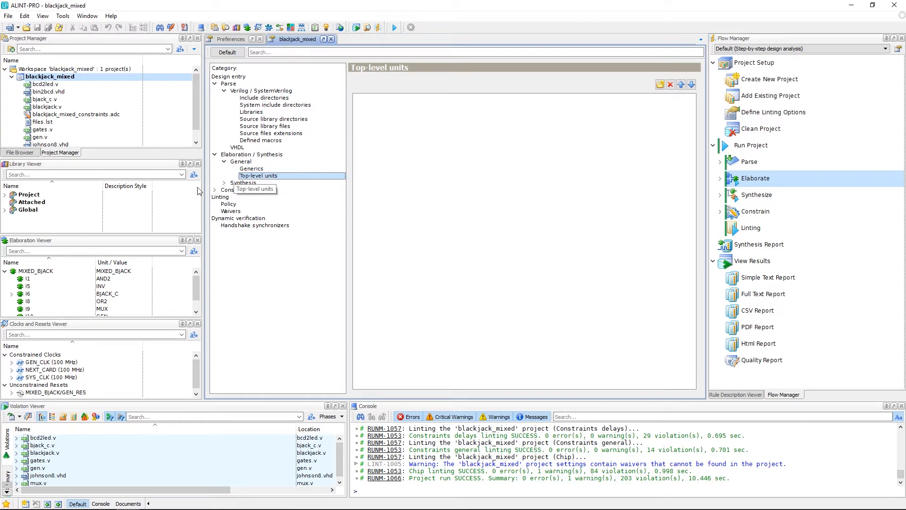
{"action": "mouse_move", "coordinate": [27, 194]}
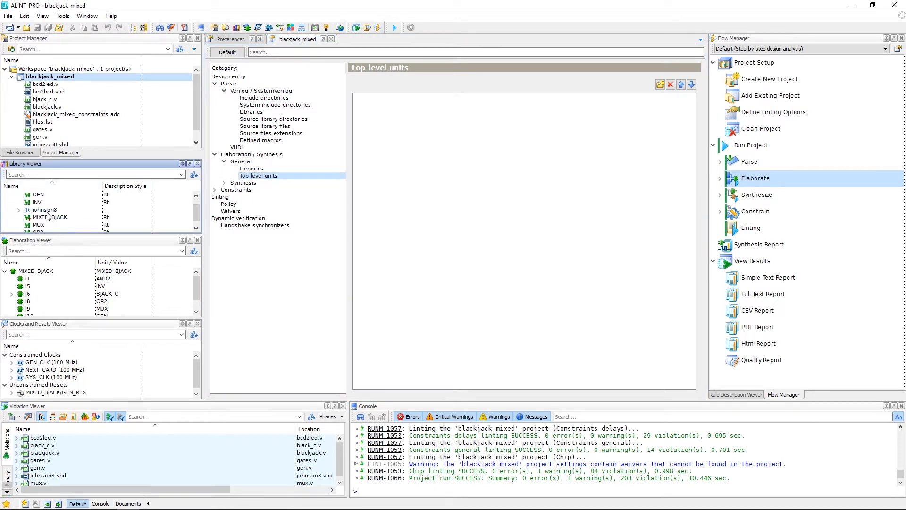
{"action": "right_click", "coordinate": [49, 216]}
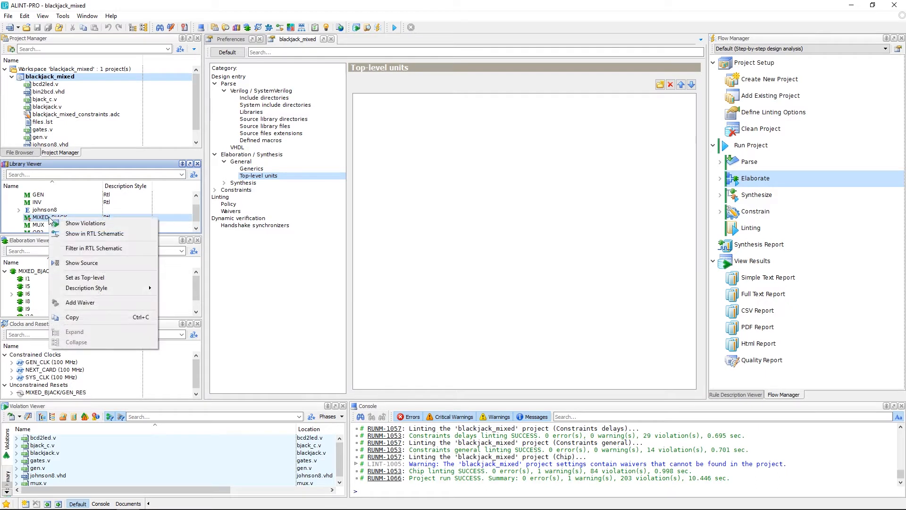
{"action": "mouse_move", "coordinate": [85, 278]}
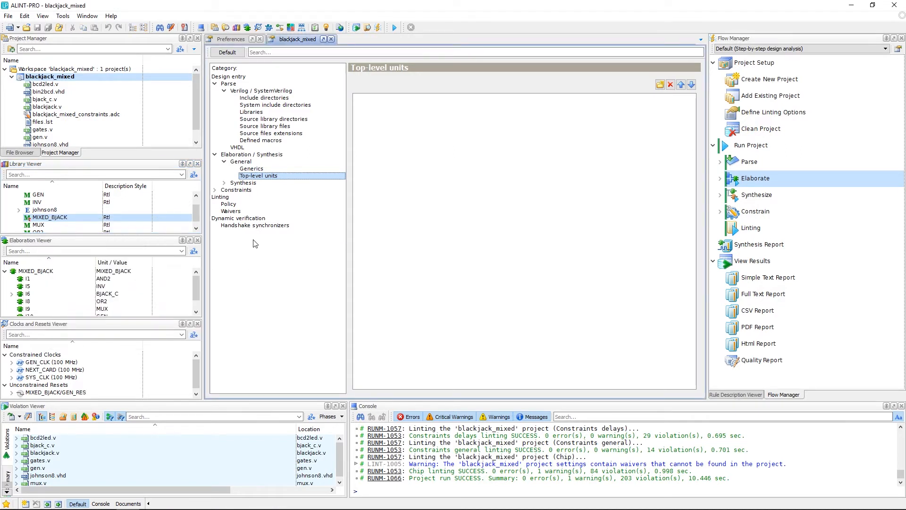
{"action": "mouse_move", "coordinate": [299, 181]}
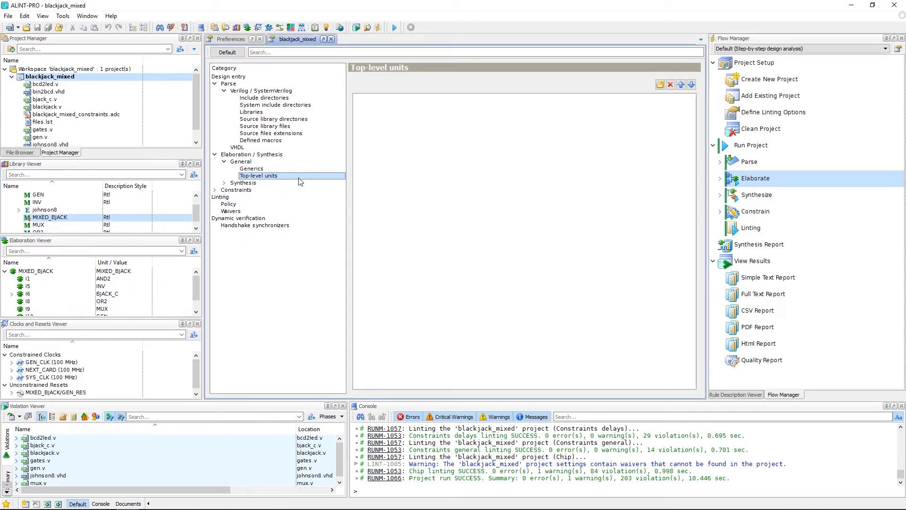
{"action": "mouse_move", "coordinate": [301, 180]}
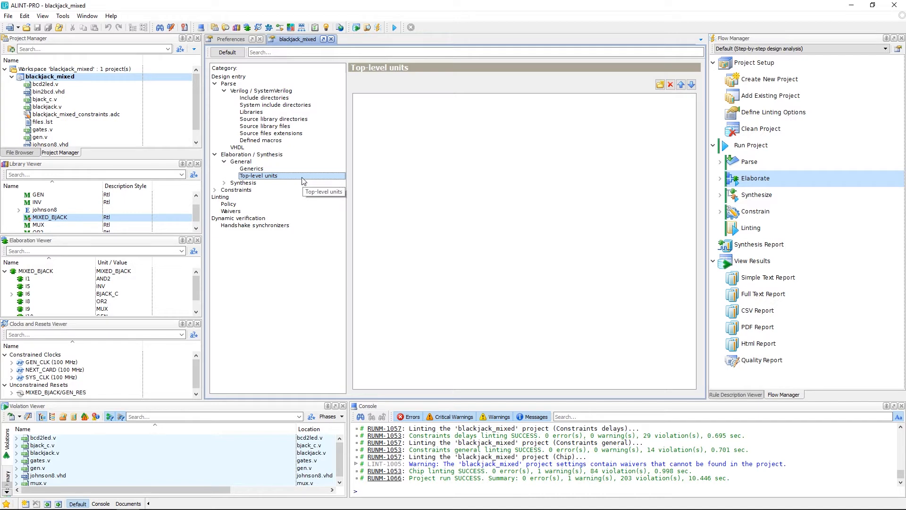
{"action": "mouse_move", "coordinate": [294, 181]}
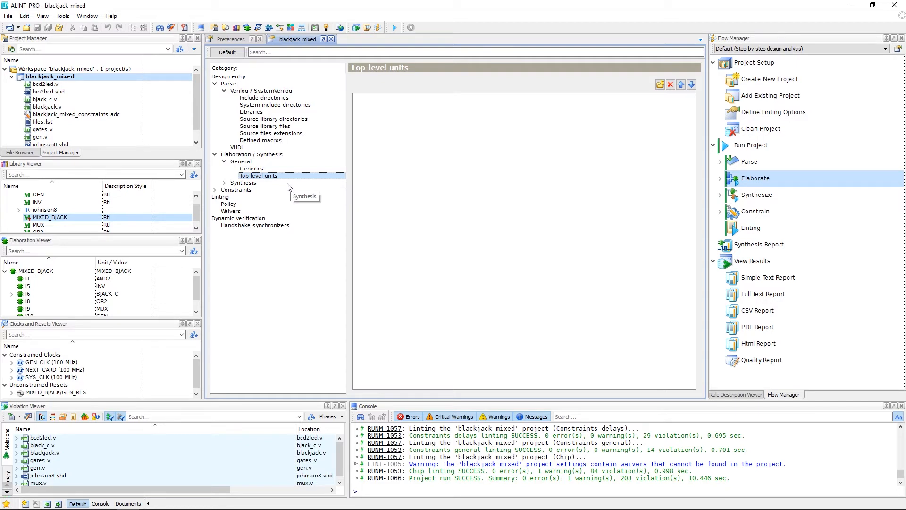
{"action": "mouse_move", "coordinate": [287, 178]}
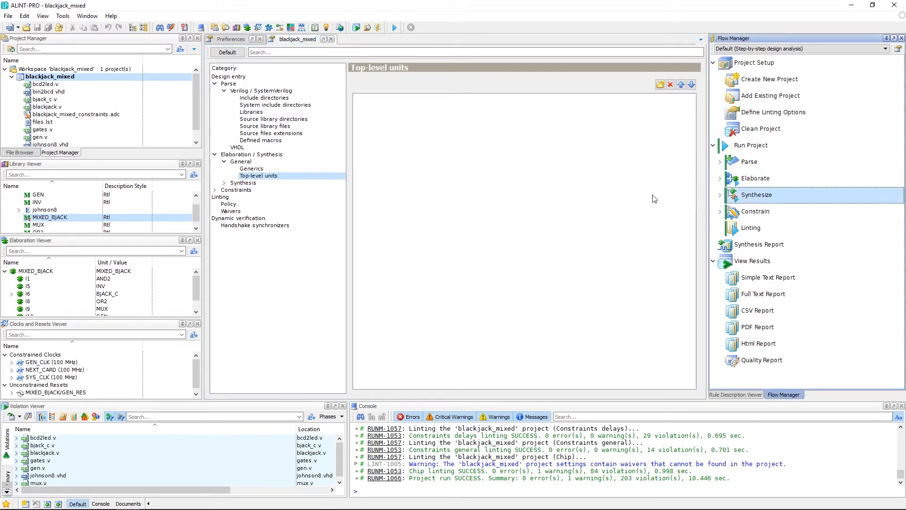
{"action": "mouse_move", "coordinate": [425, 238]}
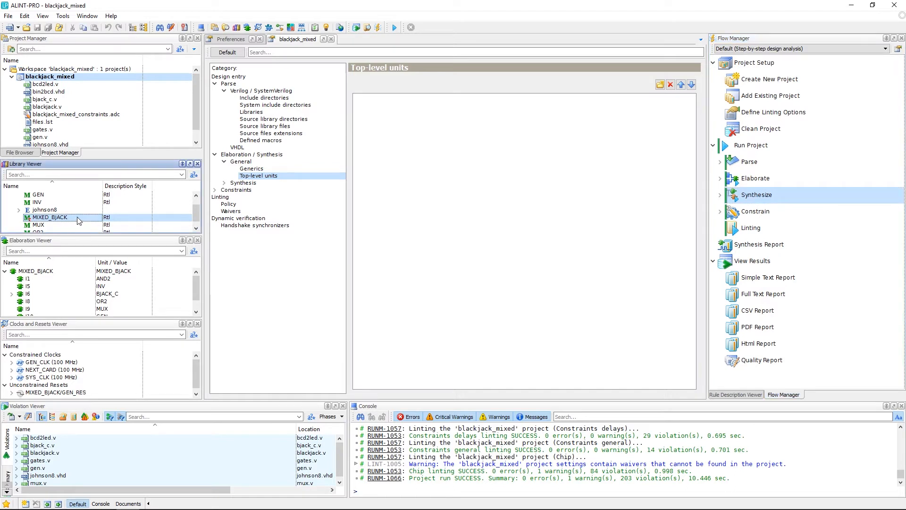
Show the context menu for MIXED_BJACK in Library Viewer.
{"action": "right_click", "coordinate": [51, 216]}
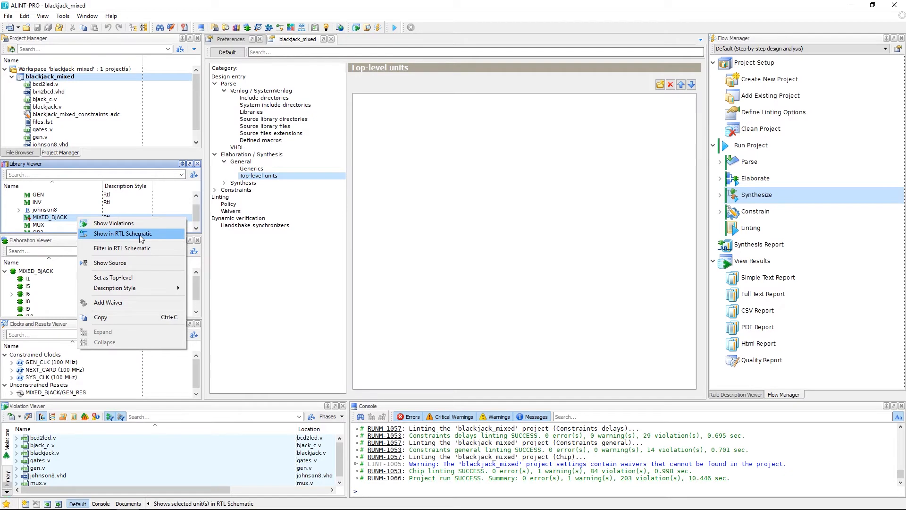
Show MIXED_BJACK in RTL Schematic, then return to the blackjack_mixed settings tab.
{"action": "left_click", "coordinate": [121, 233]}
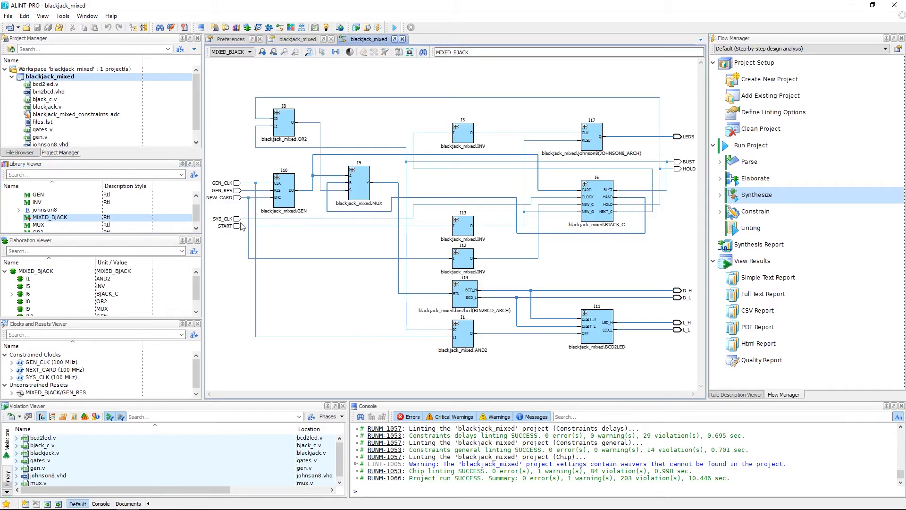
{"action": "mouse_move", "coordinate": [426, 271]}
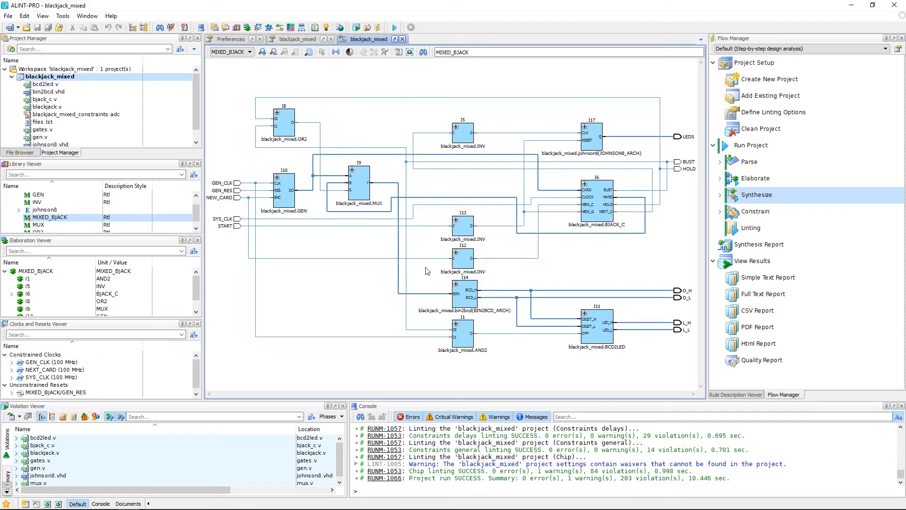
{"action": "mouse_move", "coordinate": [428, 250]}
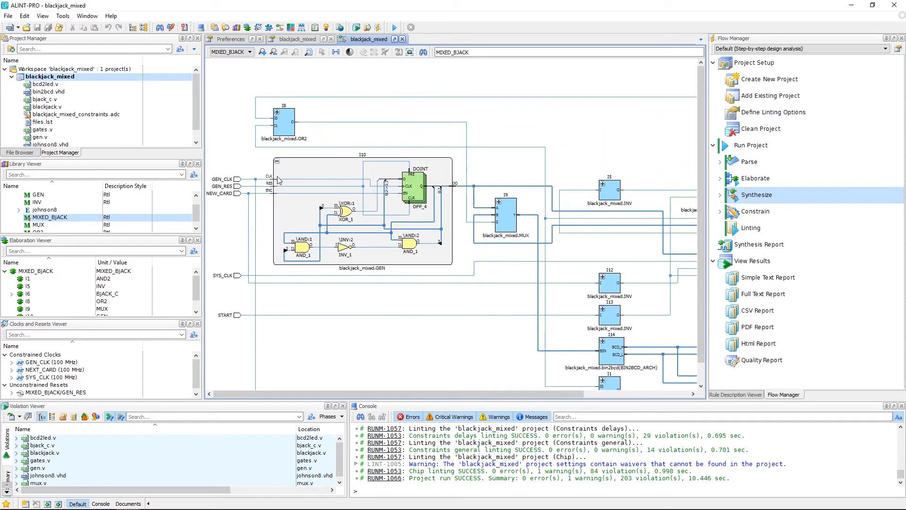
{"action": "mouse_move", "coordinate": [377, 188]}
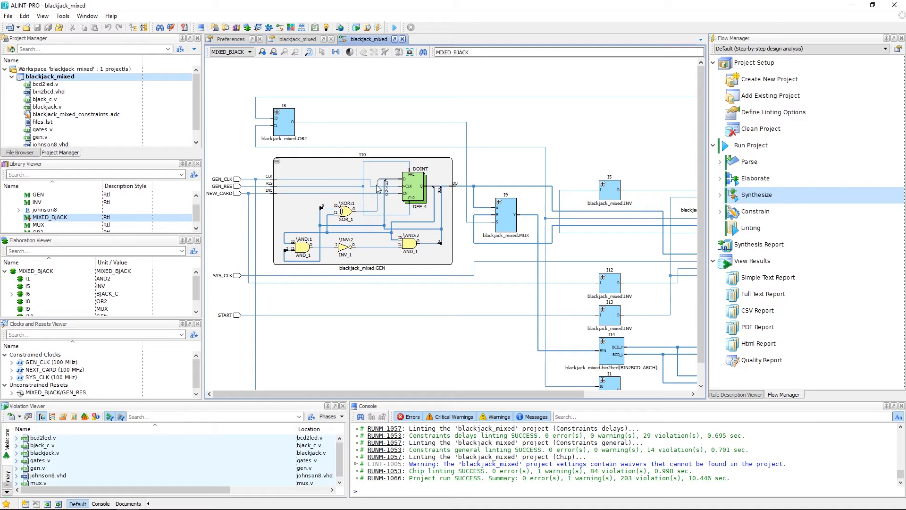
{"action": "mouse_move", "coordinate": [376, 215]}
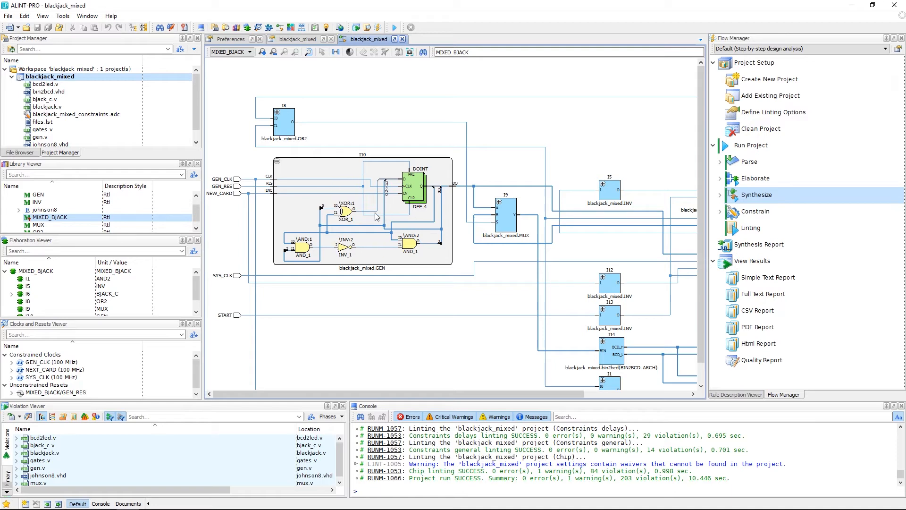
{"action": "left_click", "coordinate": [299, 39]}
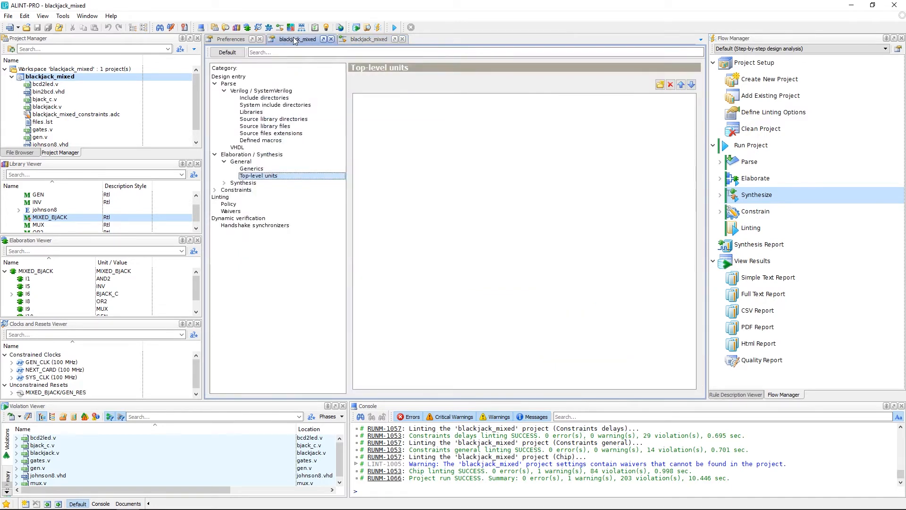
Expand Synthesis, view its settings, then view the empty Description Style list.
{"action": "left_click", "coordinate": [224, 183]}
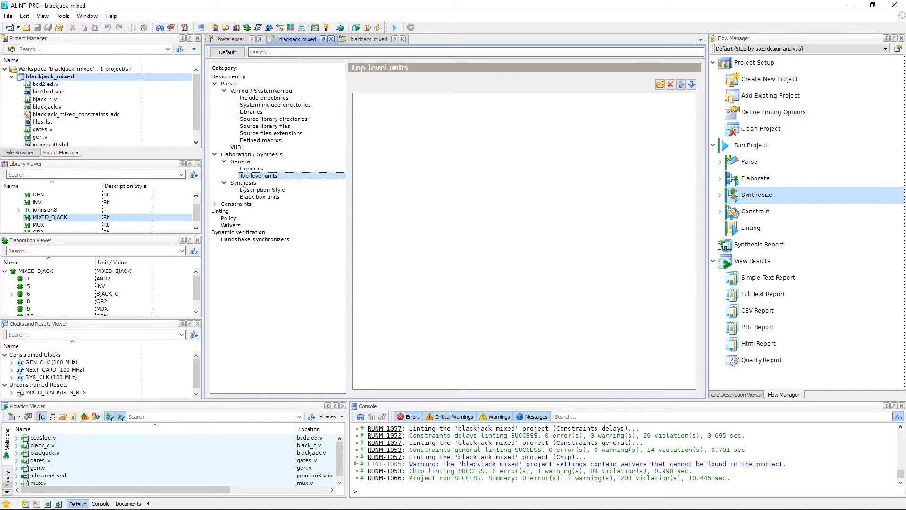
{"action": "left_click", "coordinate": [243, 183]}
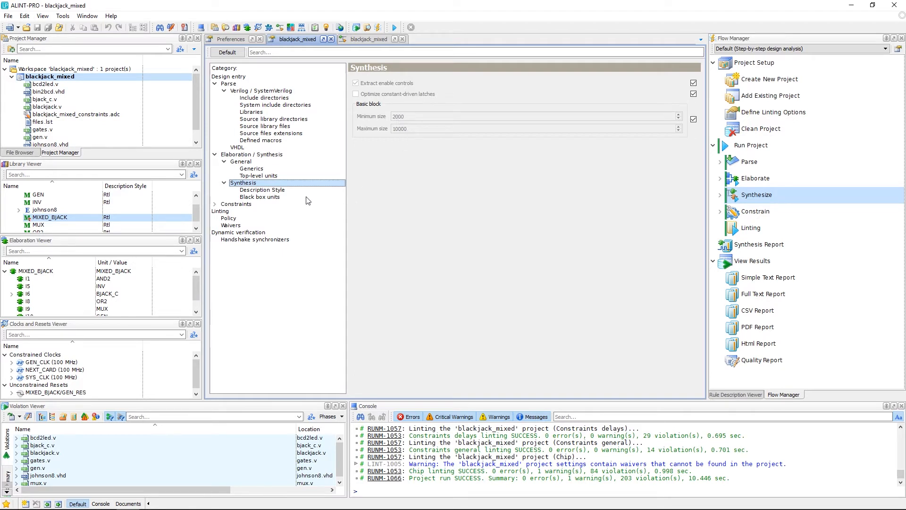
{"action": "left_click", "coordinate": [262, 189]}
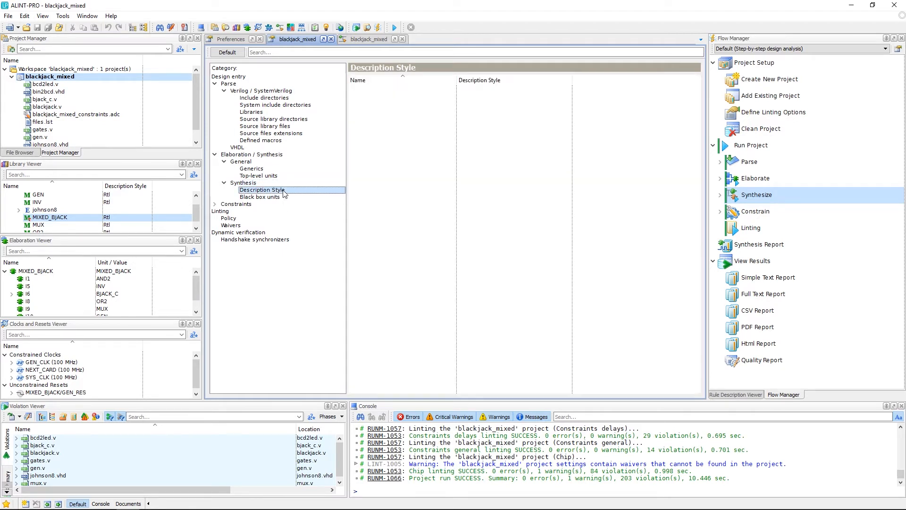
{"action": "mouse_move", "coordinate": [397, 165]}
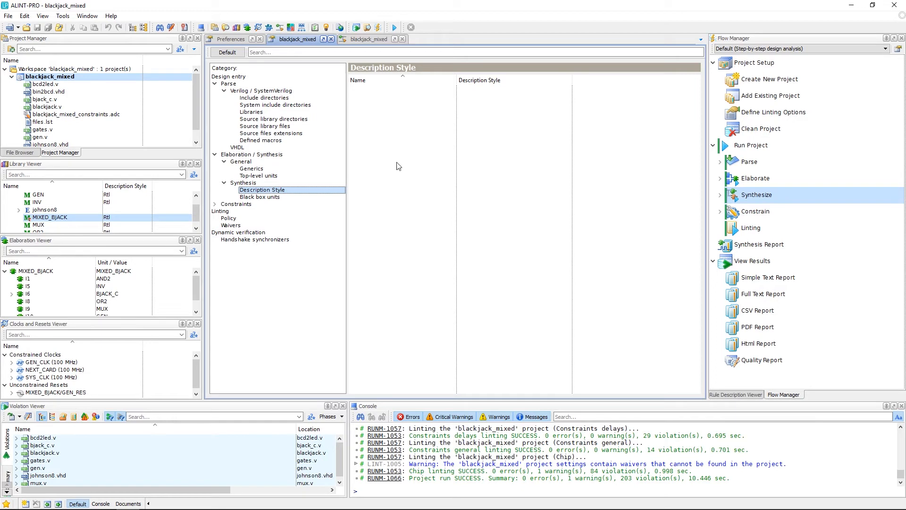
{"action": "mouse_move", "coordinate": [370, 206]}
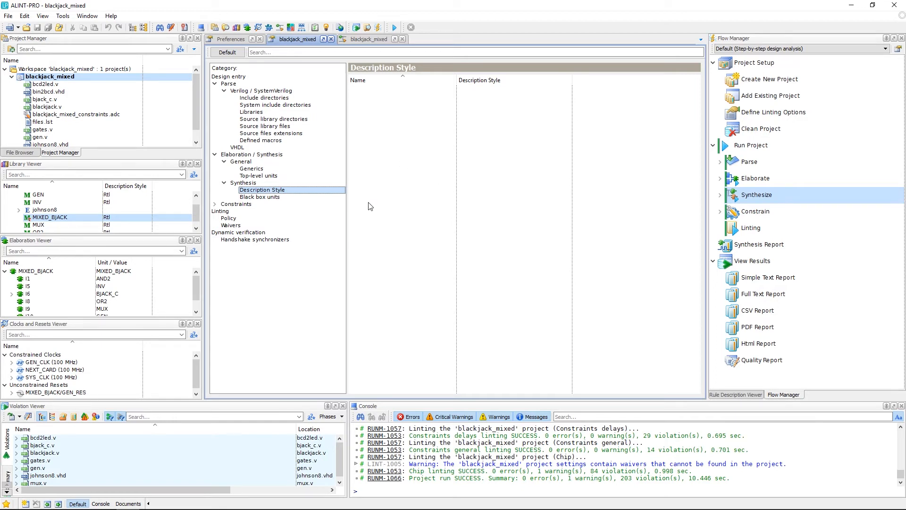
{"action": "mouse_move", "coordinate": [121, 213]}
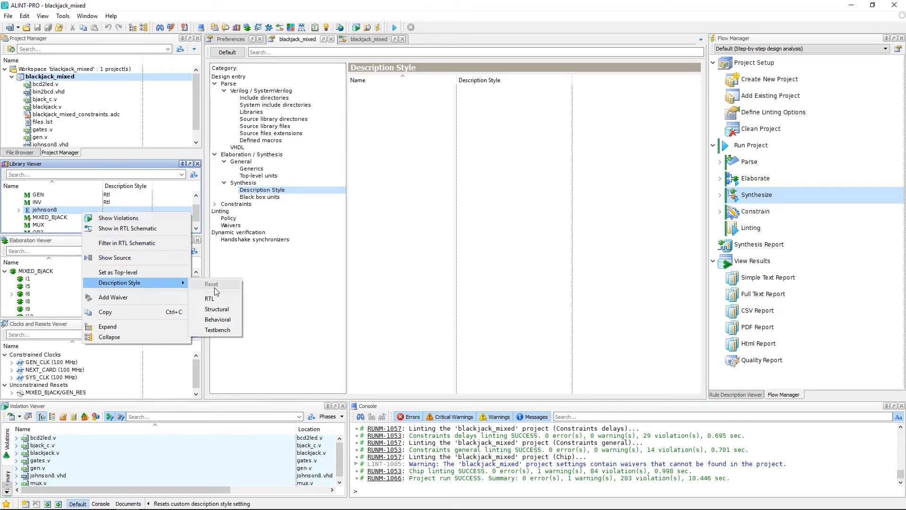
{"action": "mouse_move", "coordinate": [217, 309]}
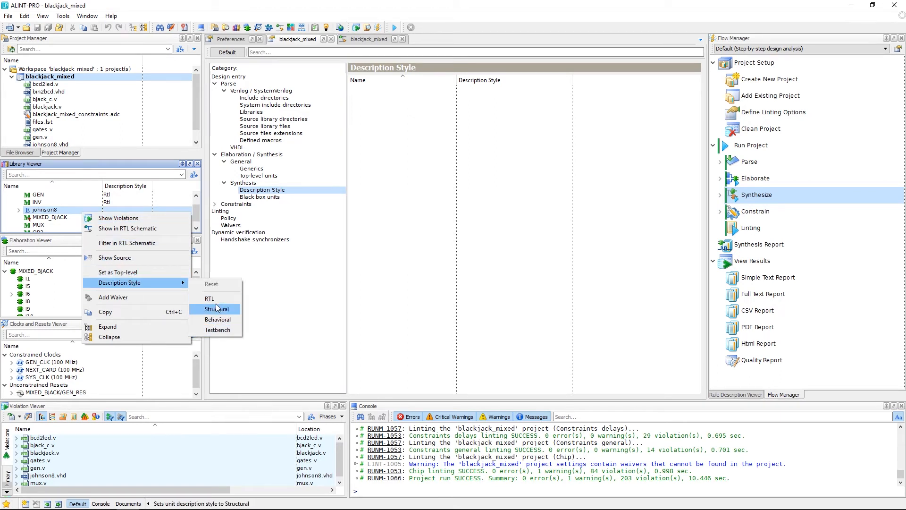
Set johnson8's description style to Structural and select the Constrain flow step.
{"action": "left_click", "coordinate": [218, 309]}
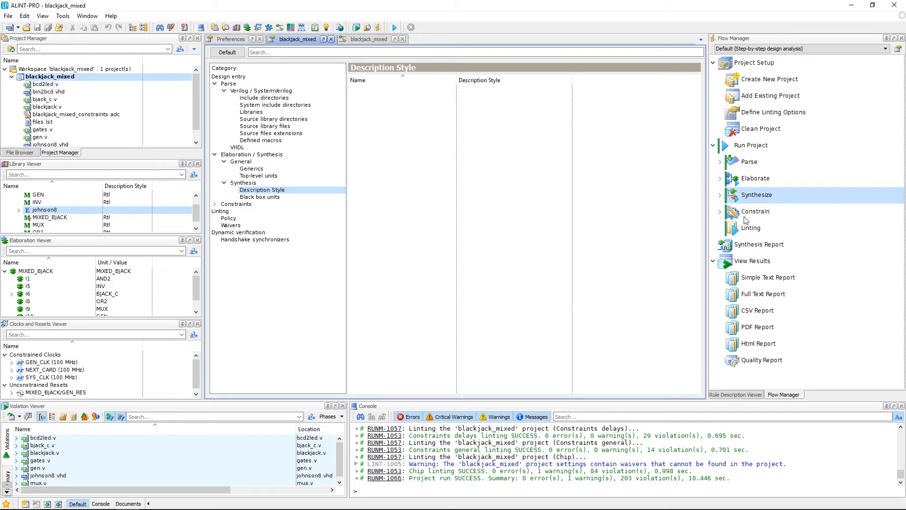
{"action": "left_click", "coordinate": [755, 211]}
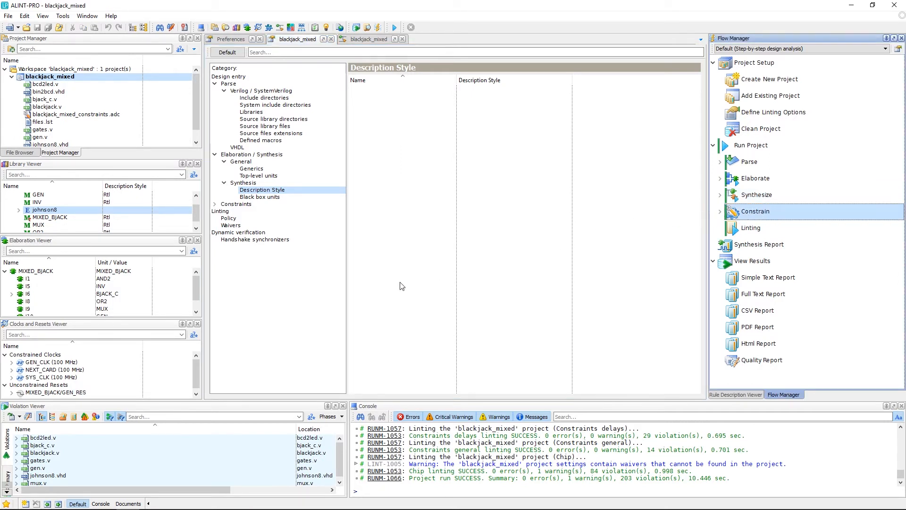
{"action": "mouse_move", "coordinate": [792, 220]}
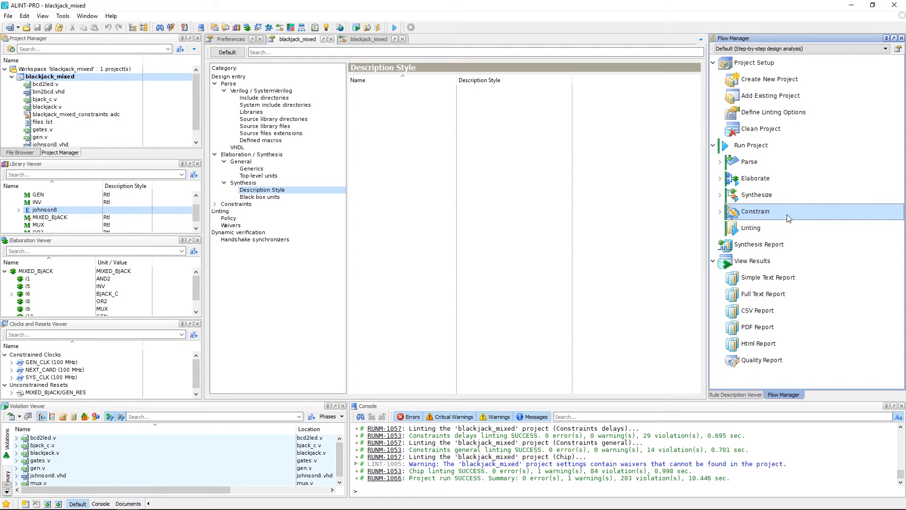
{"action": "mouse_move", "coordinate": [782, 216]}
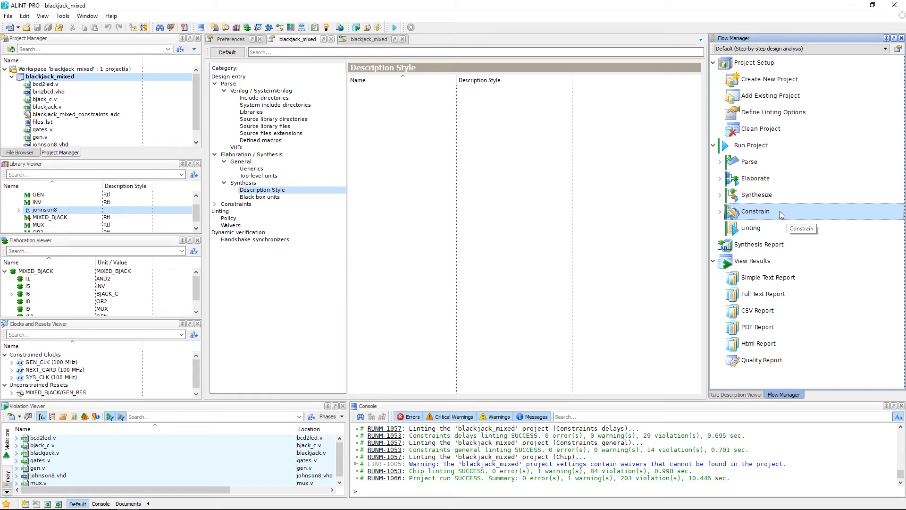
{"action": "mouse_move", "coordinate": [782, 215]}
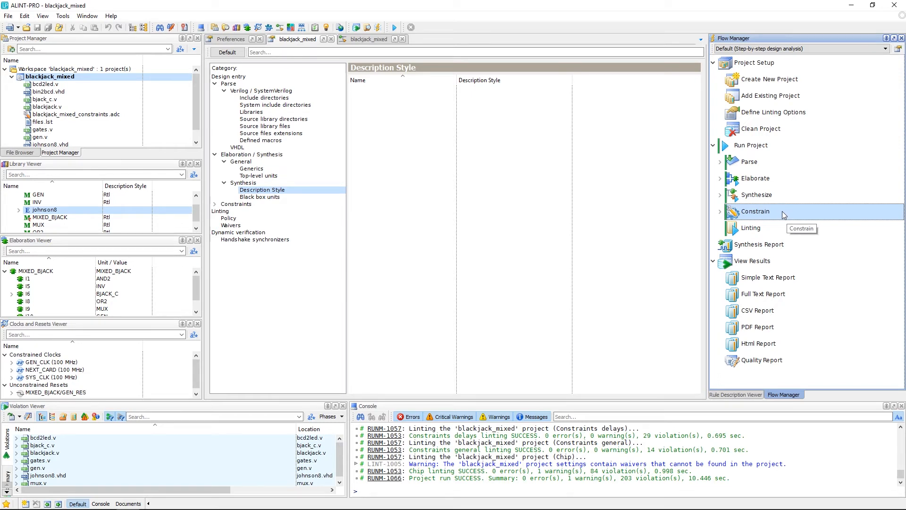
{"action": "mouse_move", "coordinate": [780, 215]}
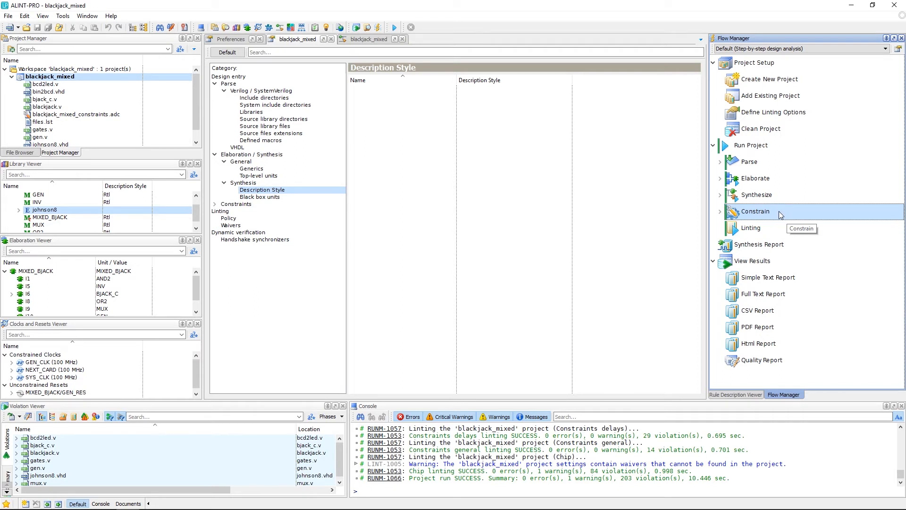
{"action": "mouse_move", "coordinate": [597, 232]}
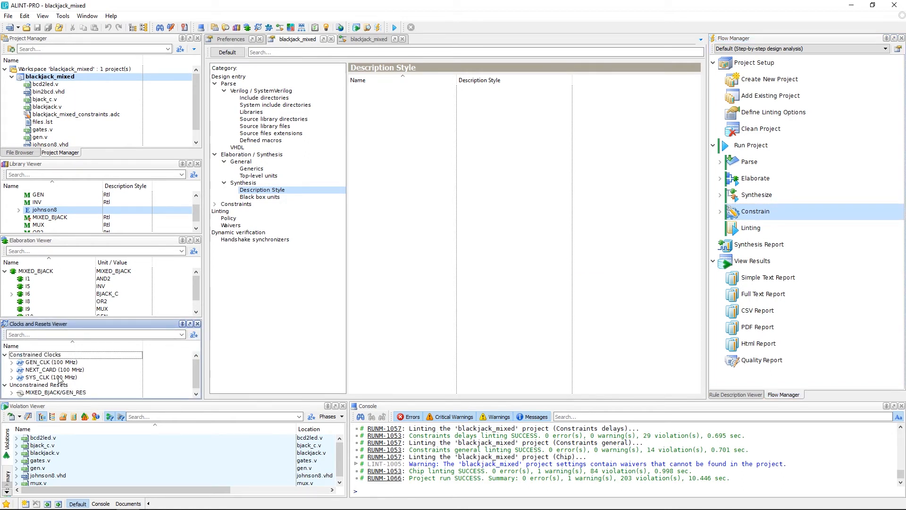
{"action": "mouse_move", "coordinate": [52, 119]}
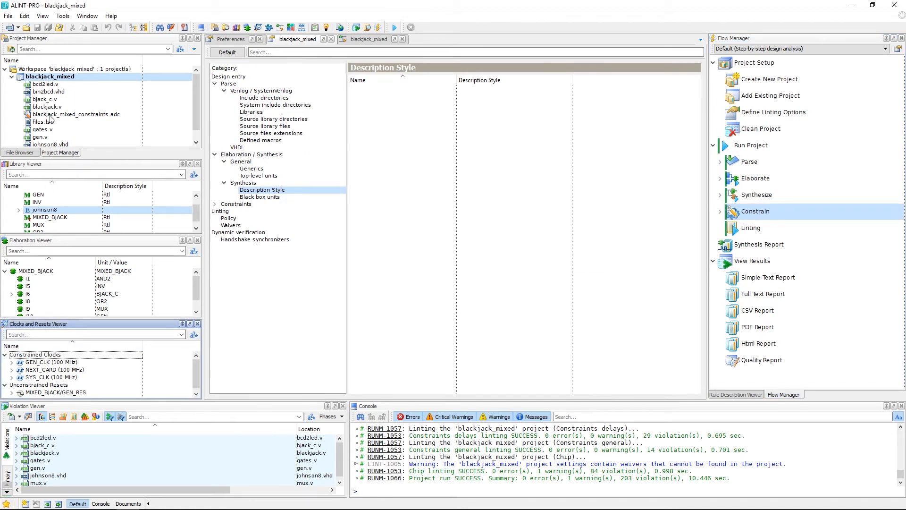
{"action": "left_click", "coordinate": [42, 16]}
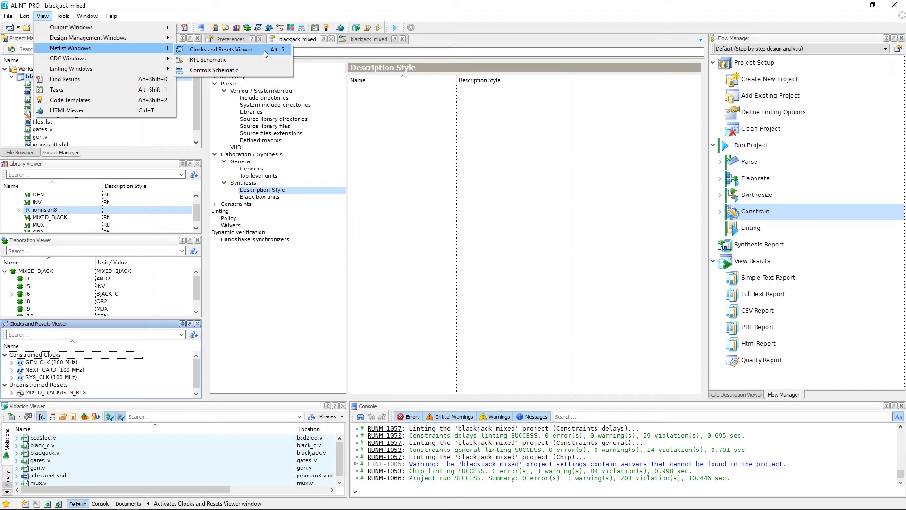
{"action": "mouse_move", "coordinate": [237, 54]}
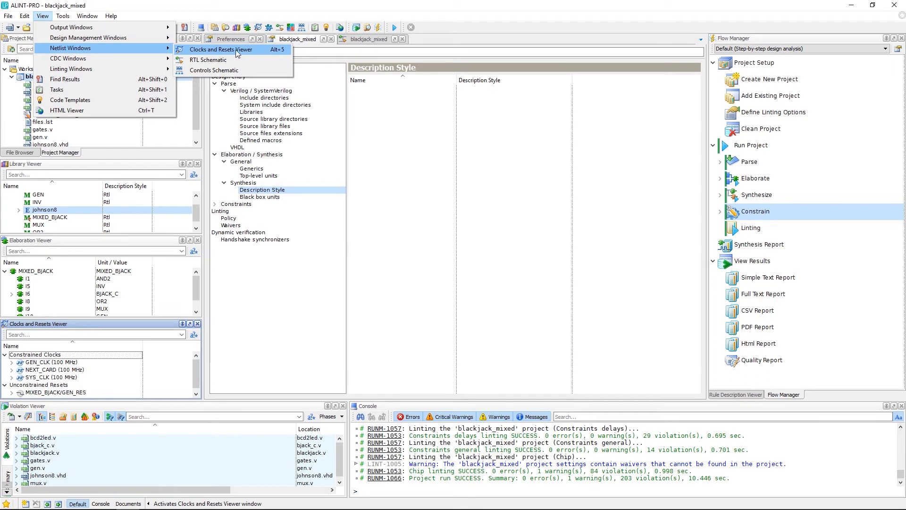
{"action": "mouse_move", "coordinate": [214, 70]}
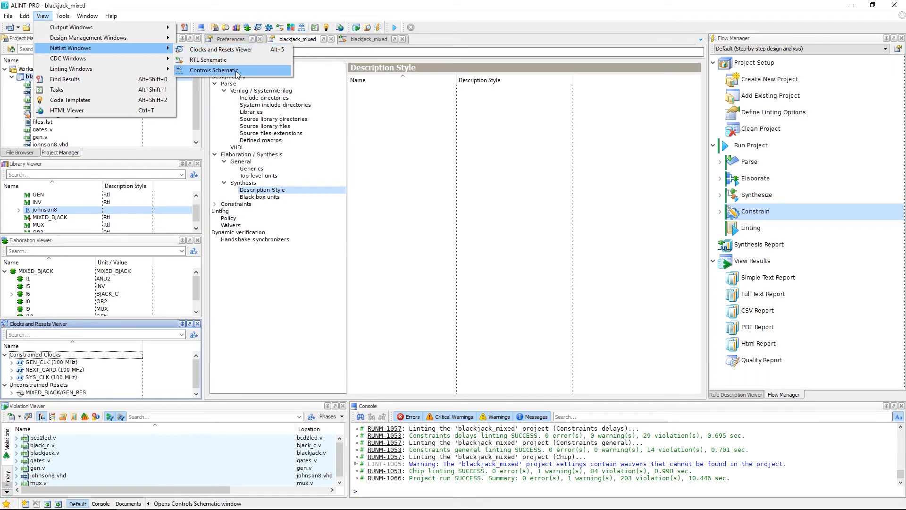
{"action": "mouse_move", "coordinate": [231, 75]}
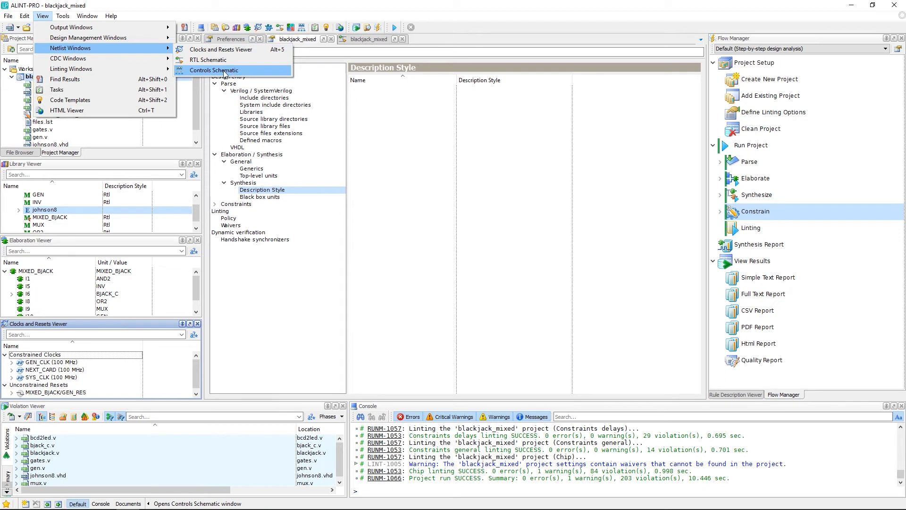
Open the Controls Schematic, expand Clocks to show GEN_CLK, NEXT_CARD and SYS_CLK, then select Linting.
{"action": "left_click", "coordinate": [213, 70]}
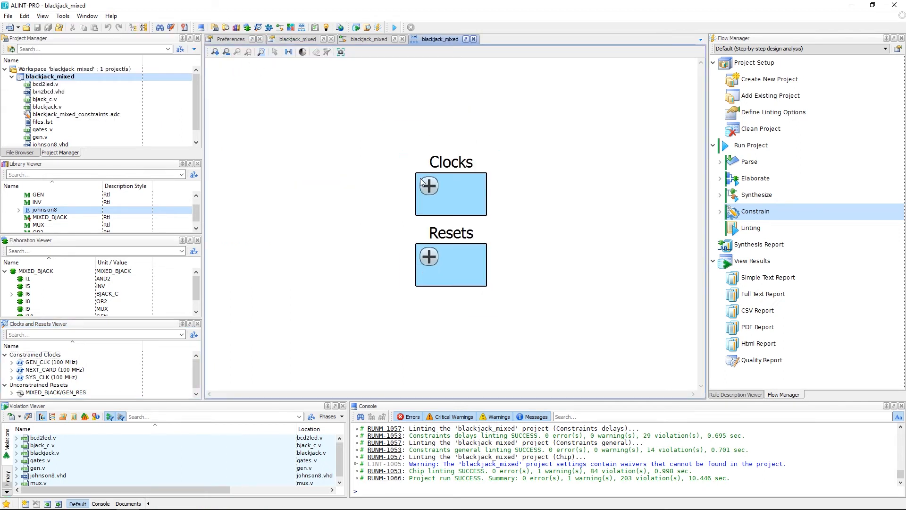
{"action": "left_click", "coordinate": [428, 185]}
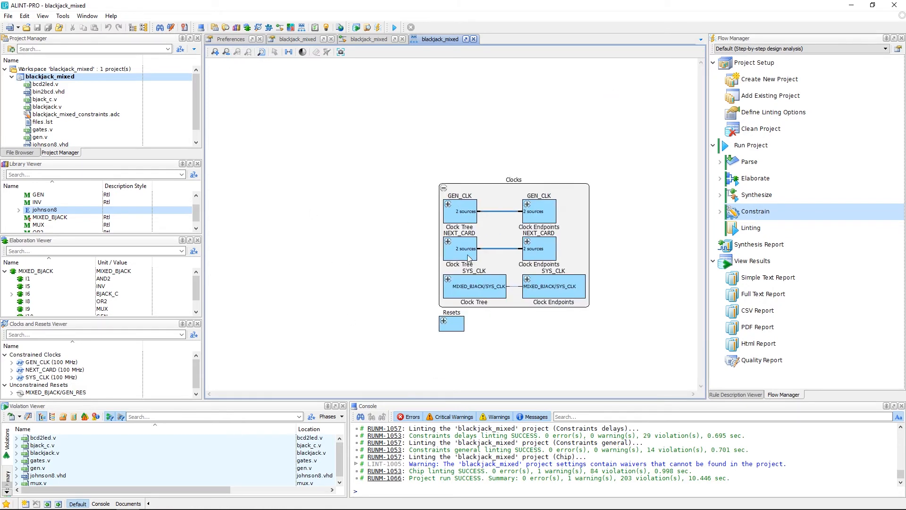
{"action": "mouse_move", "coordinate": [773, 231]}
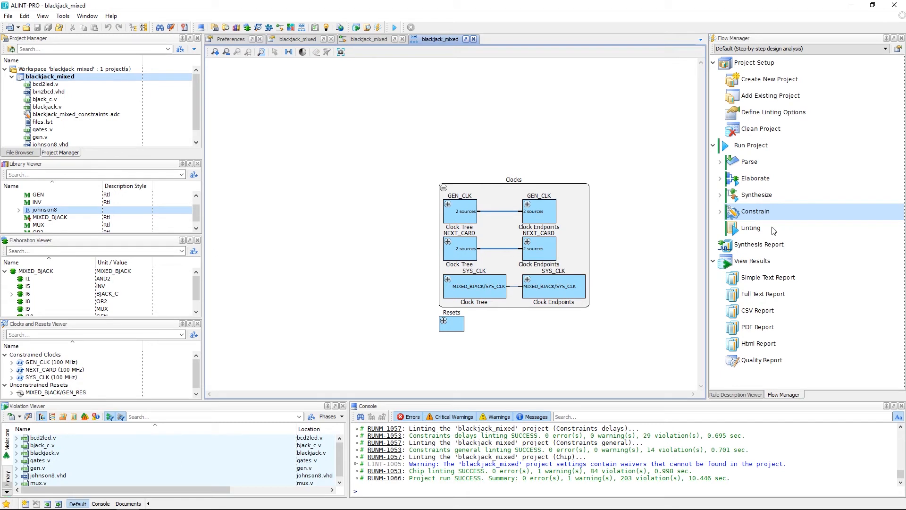
{"action": "left_click", "coordinate": [751, 228]}
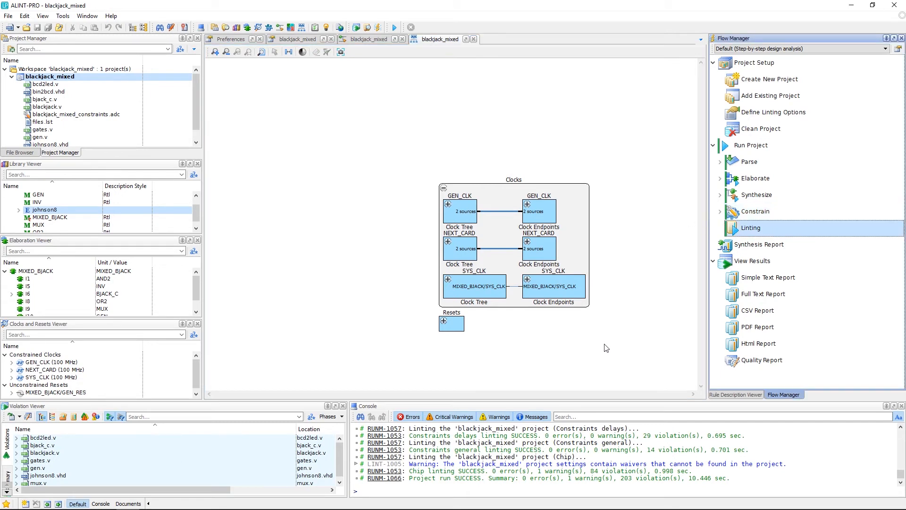
{"action": "mouse_move", "coordinate": [76, 416]}
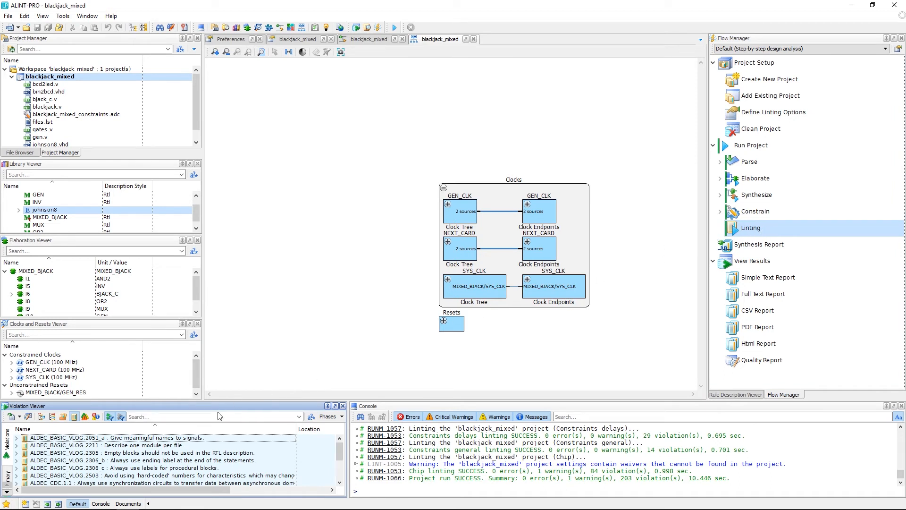
{"action": "mouse_move", "coordinate": [338, 455]}
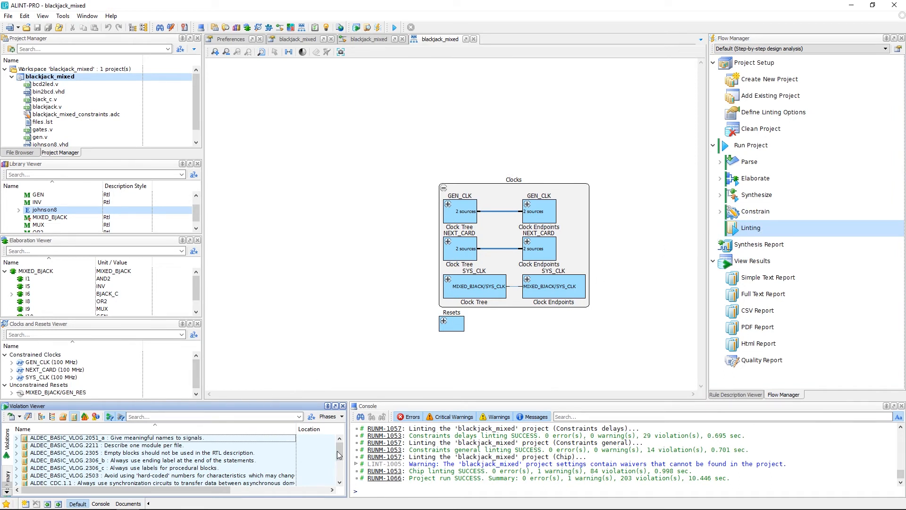
Try grouping violations by file hierarchy, rule classification, individual rule, and rule level.
{"action": "scroll", "scroll_direction": "down", "scroll_amount": 3}
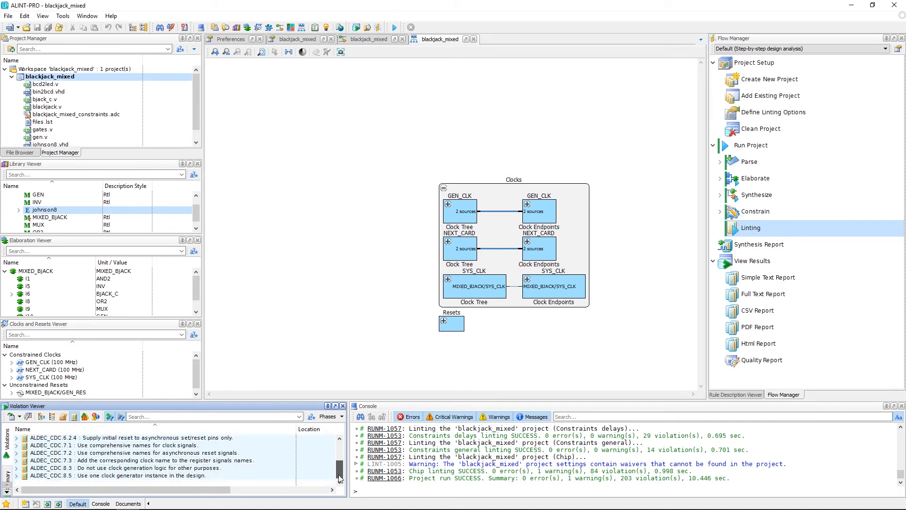
{"action": "scroll", "scroll_direction": "down", "scroll_amount": 3}
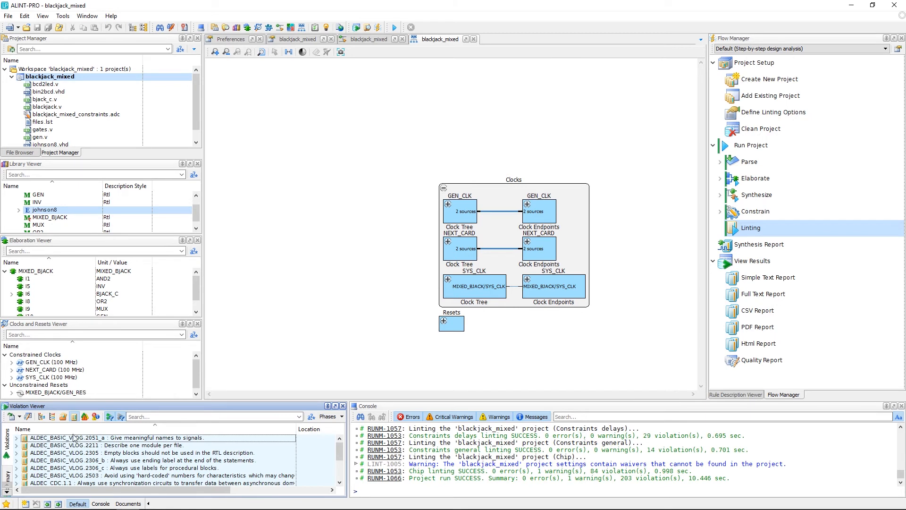
{"action": "mouse_move", "coordinate": [52, 416]}
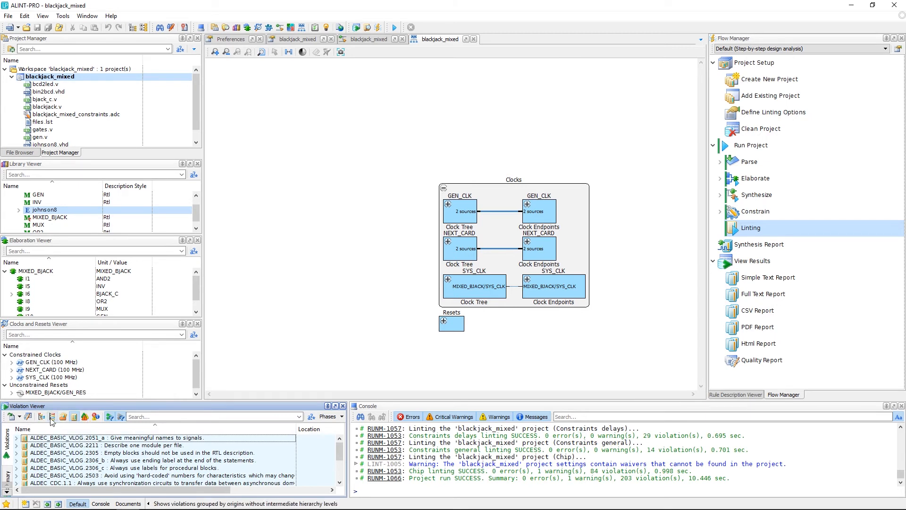
{"action": "mouse_move", "coordinate": [54, 422]}
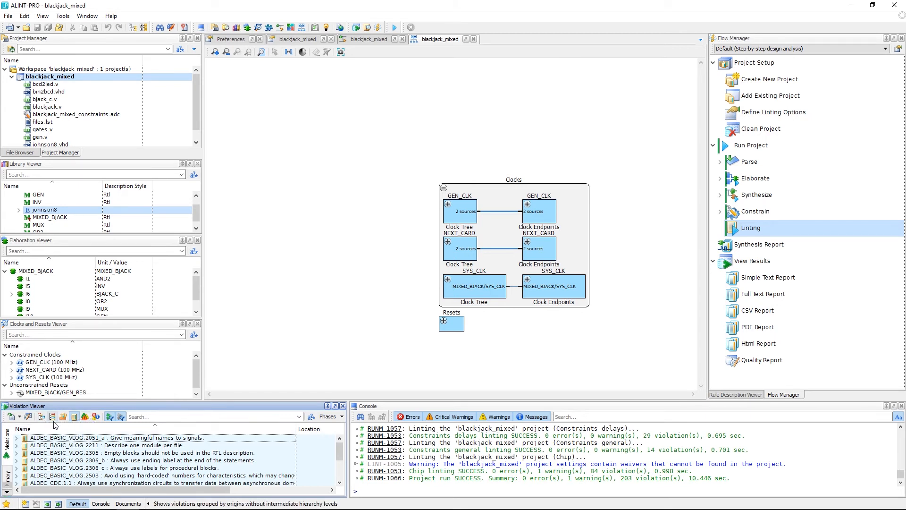
{"action": "left_click", "coordinate": [41, 417]}
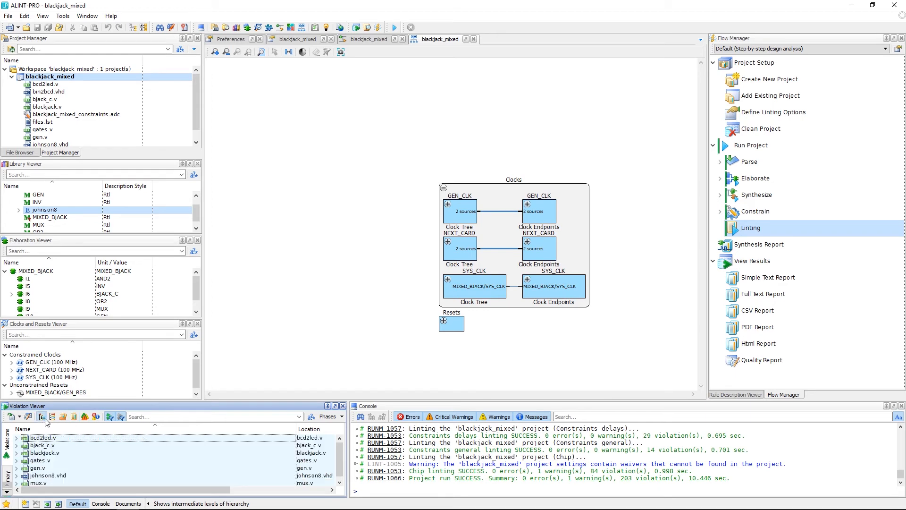
{"action": "left_click", "coordinate": [62, 416]}
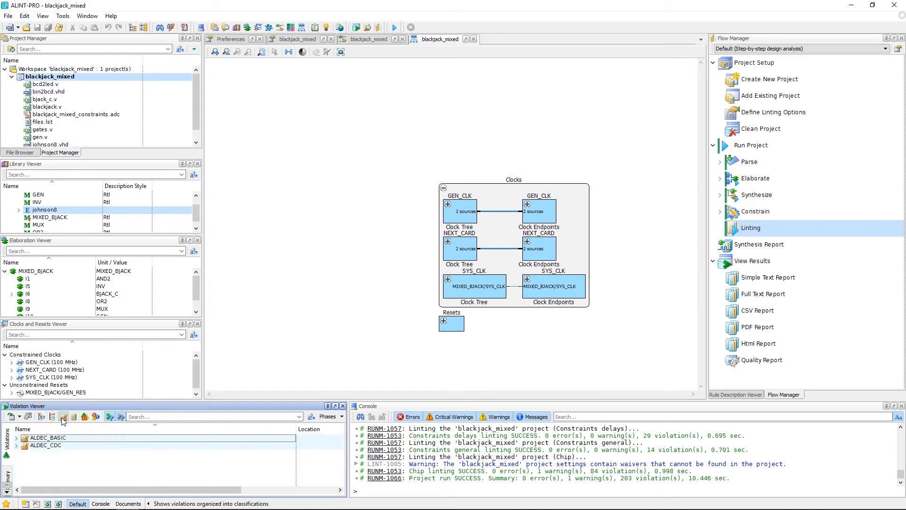
{"action": "left_click", "coordinate": [73, 416]}
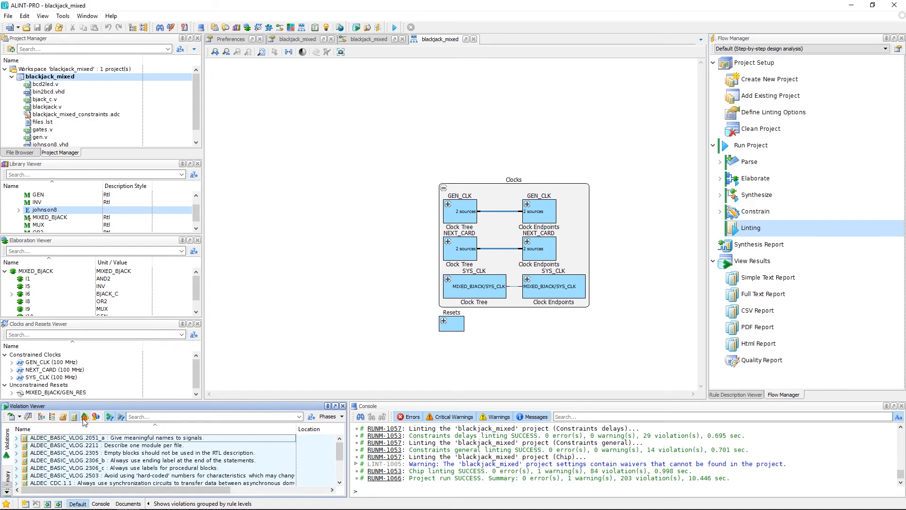
{"action": "left_click", "coordinate": [83, 416]}
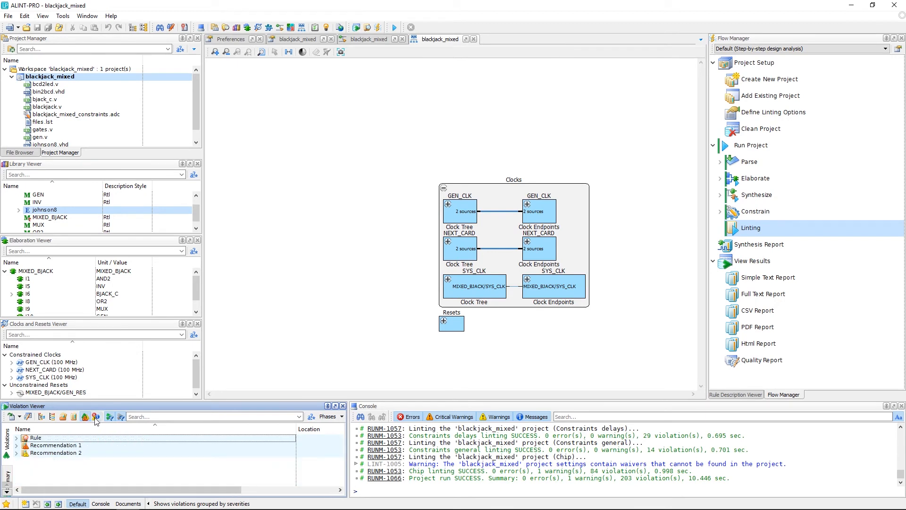
Group violations by severity, expand Warning, and select the Ace signal-naming violation.
{"action": "left_click", "coordinate": [95, 417]}
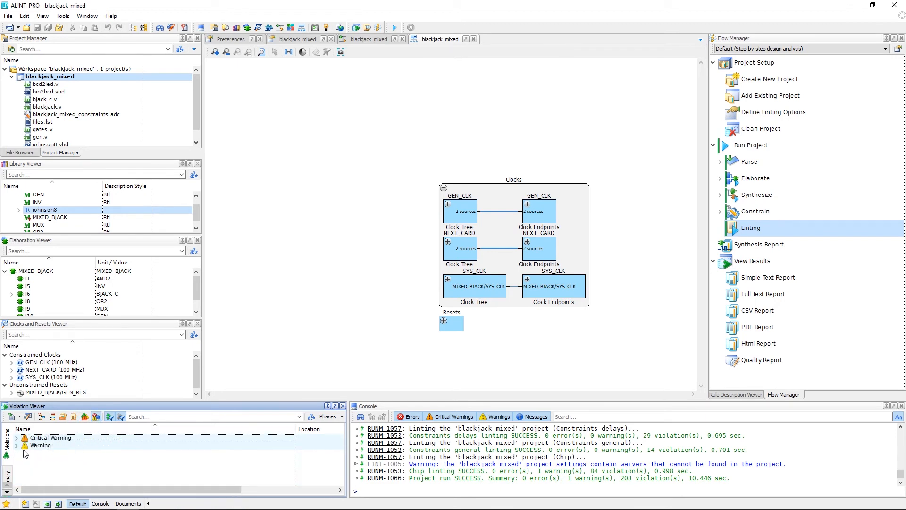
{"action": "left_click", "coordinate": [24, 445]}
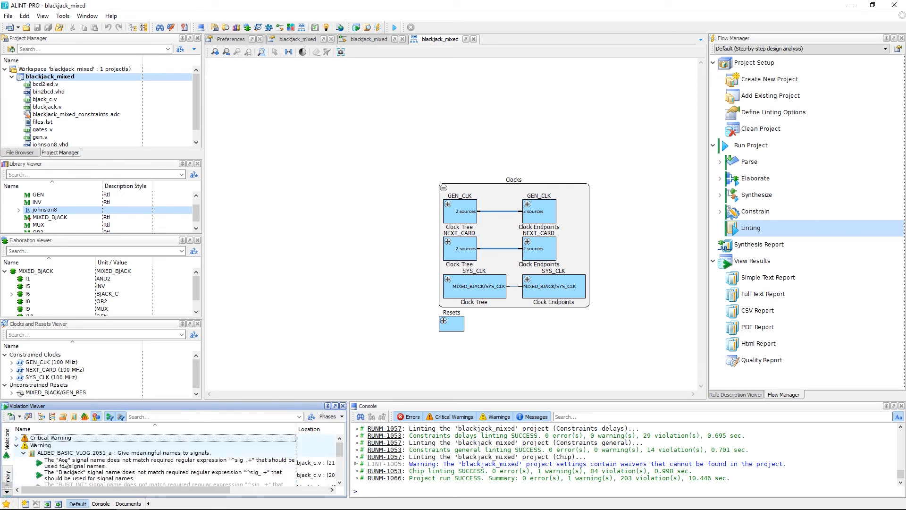
{"action": "left_click", "coordinate": [168, 459]}
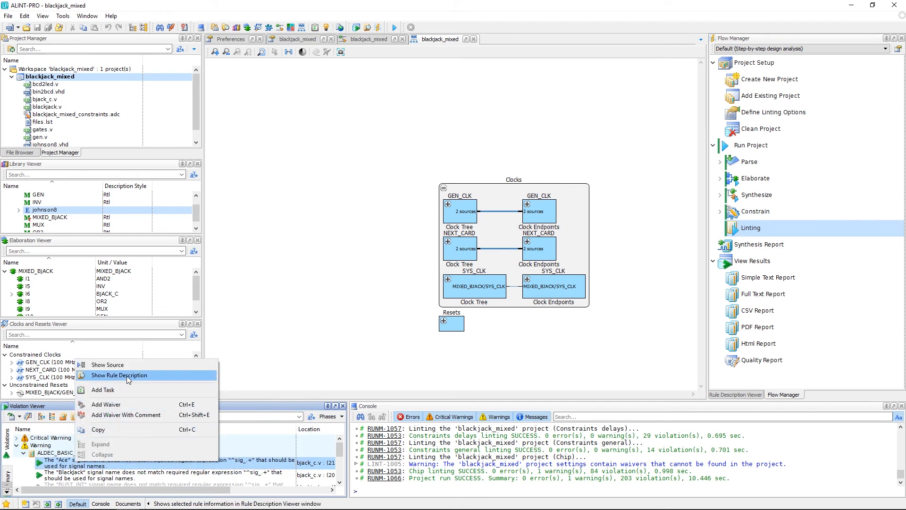
Show the ALDEC_BASIC_VLOG.2051_a rule description and scroll through its explanation.
{"action": "left_click", "coordinate": [119, 375]}
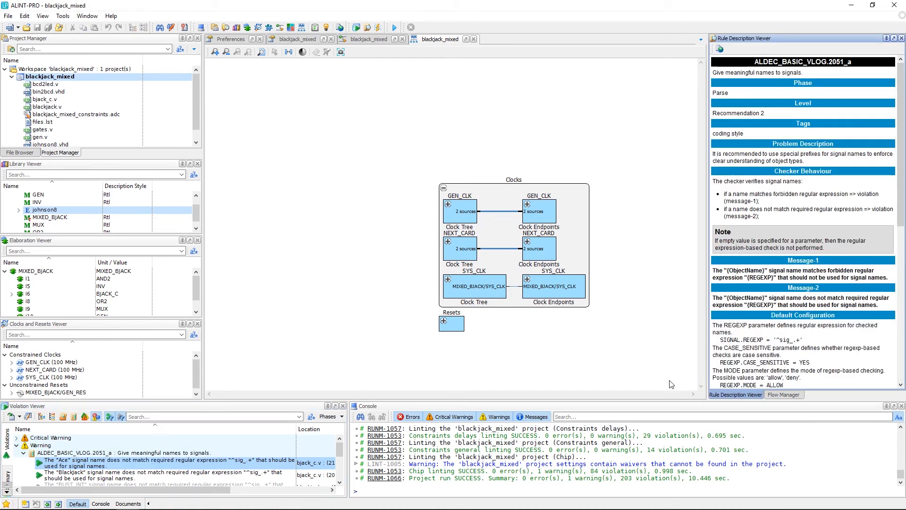
{"action": "mouse_move", "coordinate": [839, 239]}
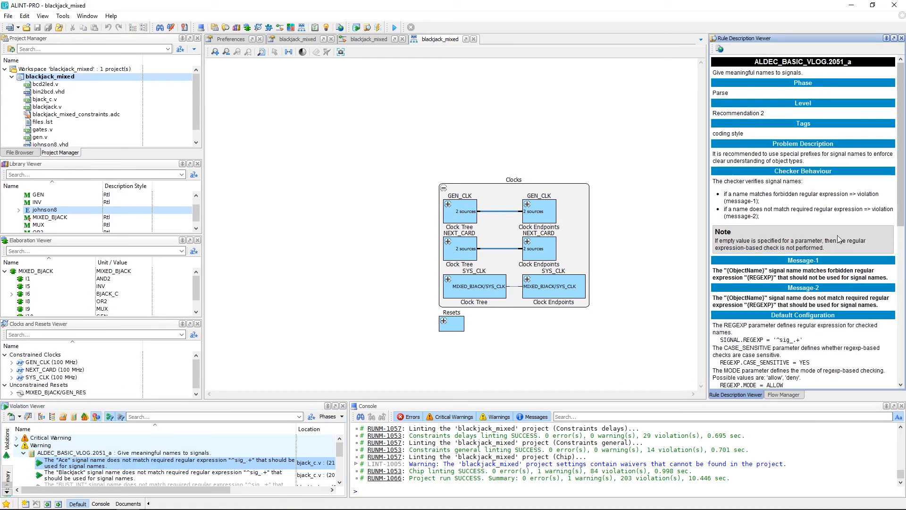
{"action": "scroll", "scroll_direction": "down", "scroll_amount": 3}
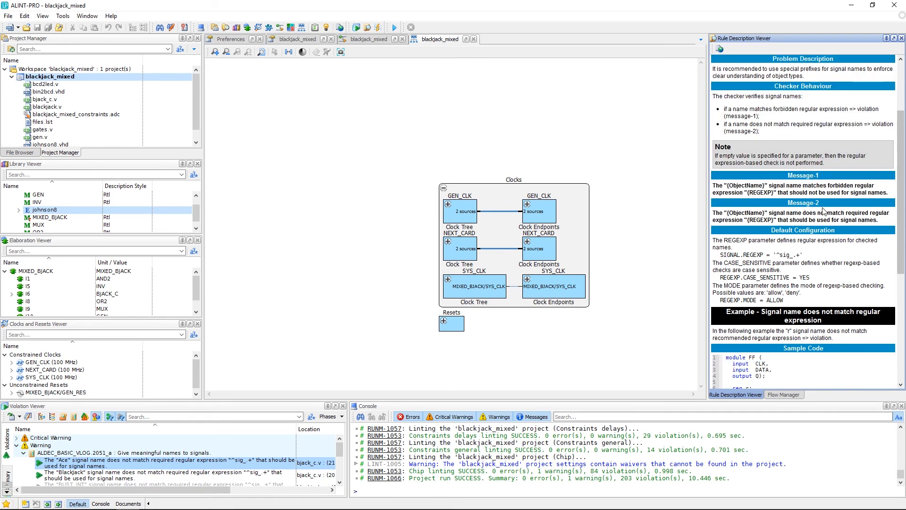
{"action": "scroll", "scroll_direction": "down", "scroll_amount": 3}
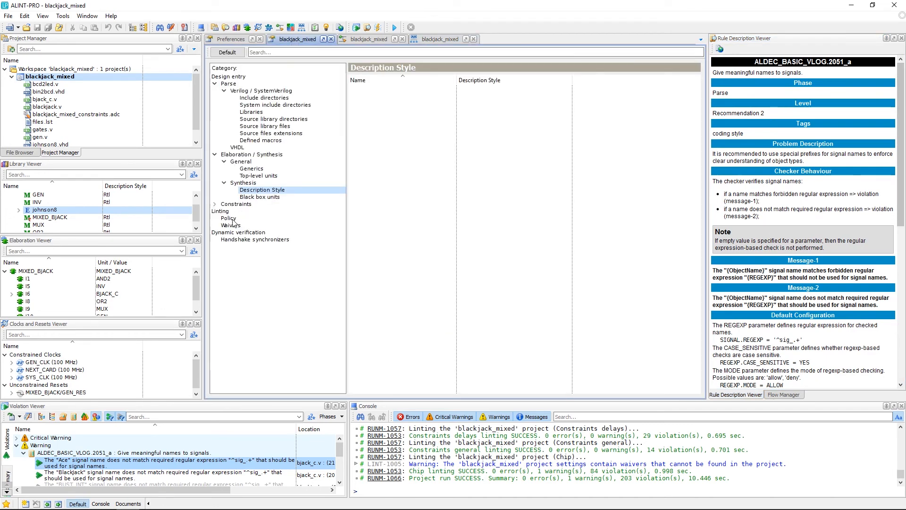
Select Linting > Policy to list rule sets like ALDEC_BASIC, ALDEC_CDC, DO254, STARC.
{"action": "left_click", "coordinate": [228, 218]}
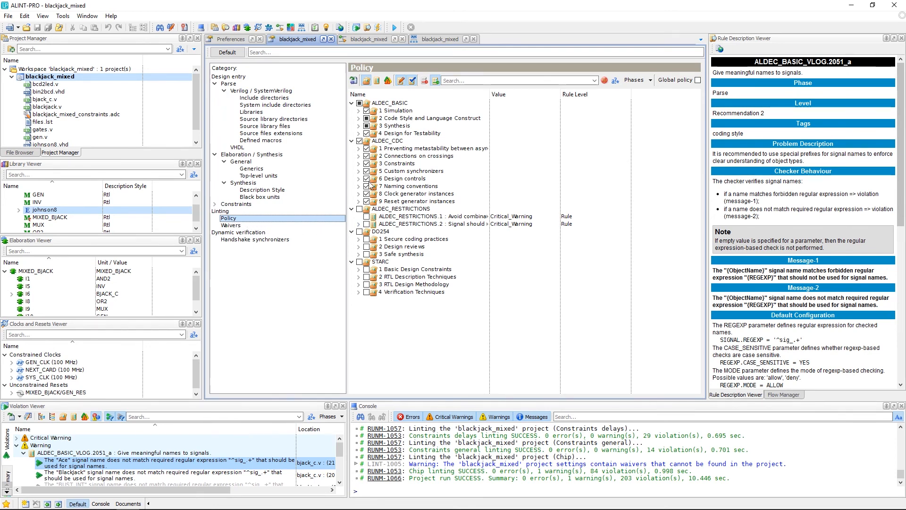
{"action": "mouse_move", "coordinate": [368, 219]}
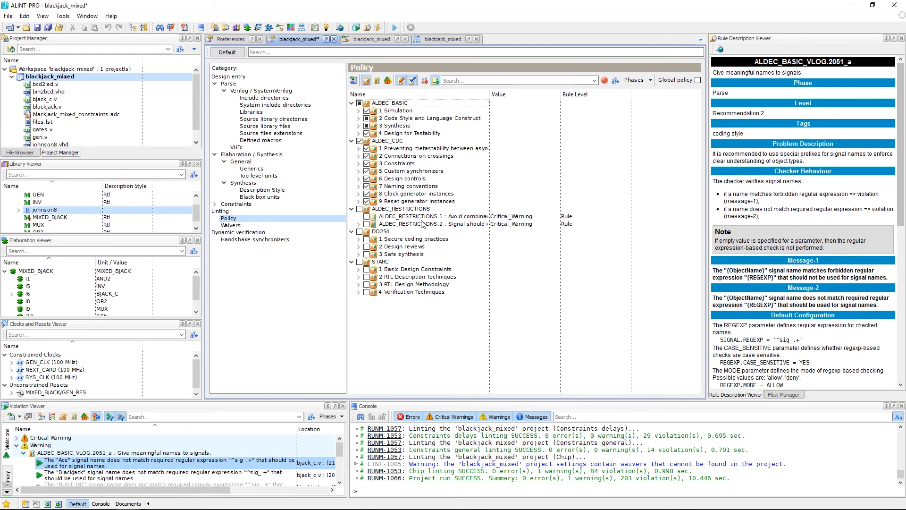
{"action": "mouse_move", "coordinate": [538, 267]}
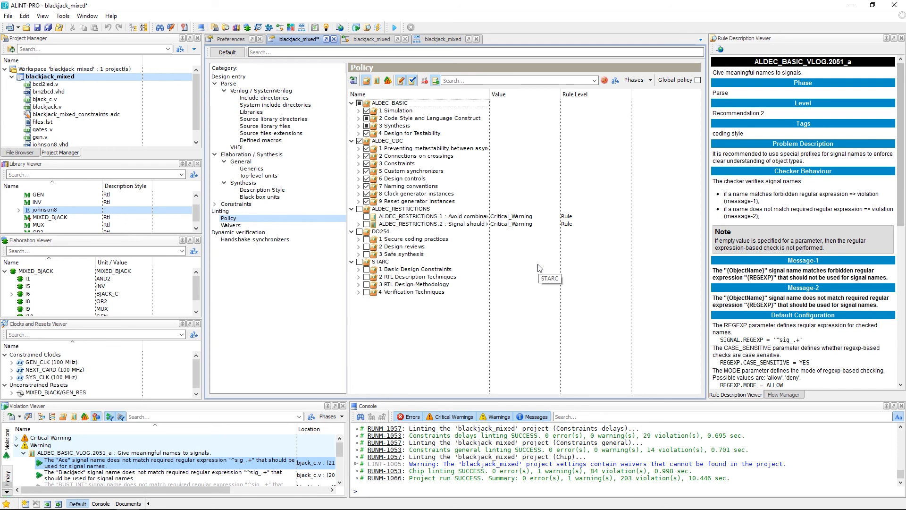
{"action": "mouse_move", "coordinate": [538, 268]}
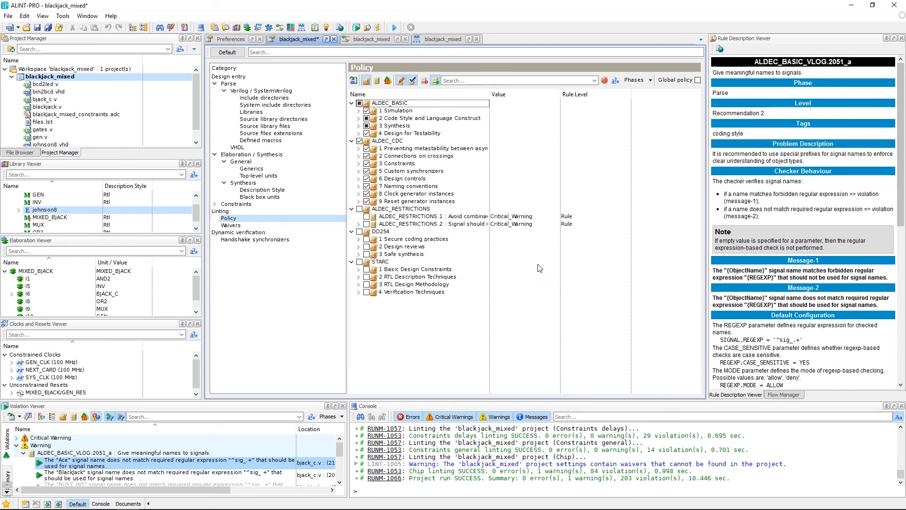